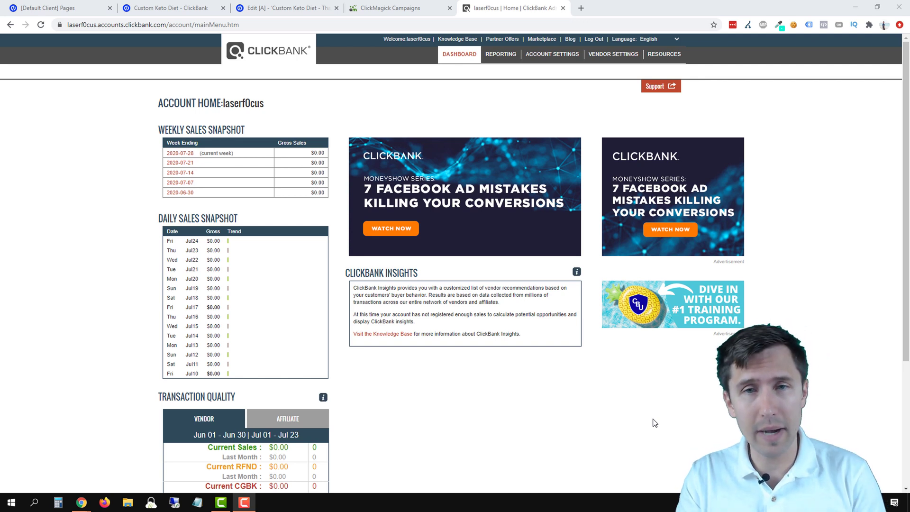
pyautogui.moveTo(527, 118)
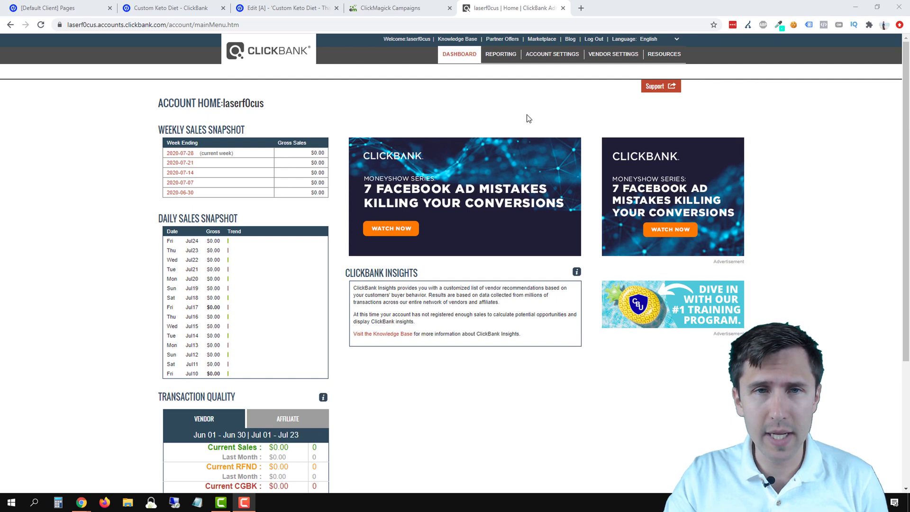
pyautogui.moveTo(606, 65)
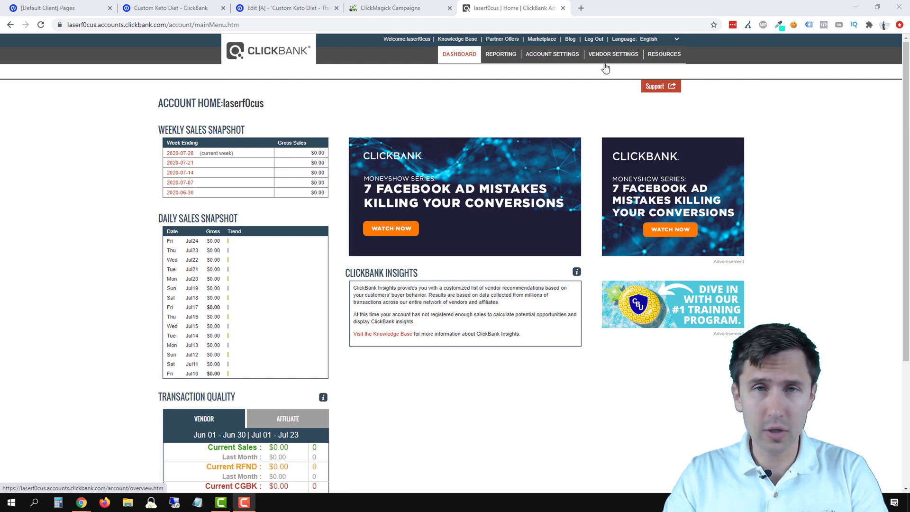
pyautogui.moveTo(600, 60)
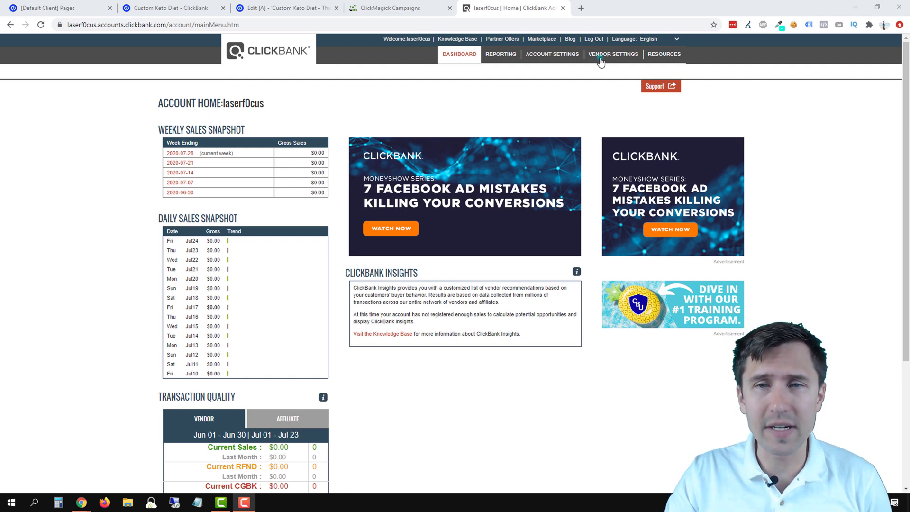
# Go to Vendor Settings > My Site and bring the Advanced Tools section into view.
pyautogui.click(612, 54)
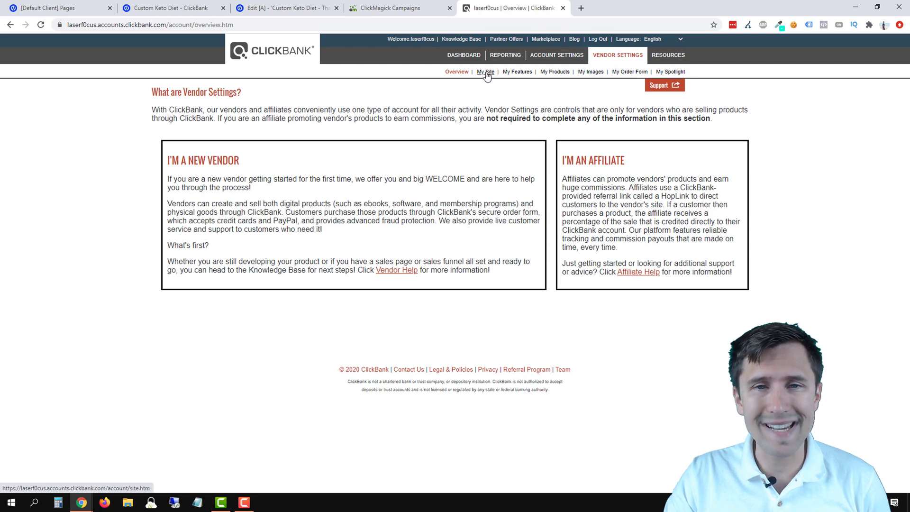
pyautogui.click(484, 71)
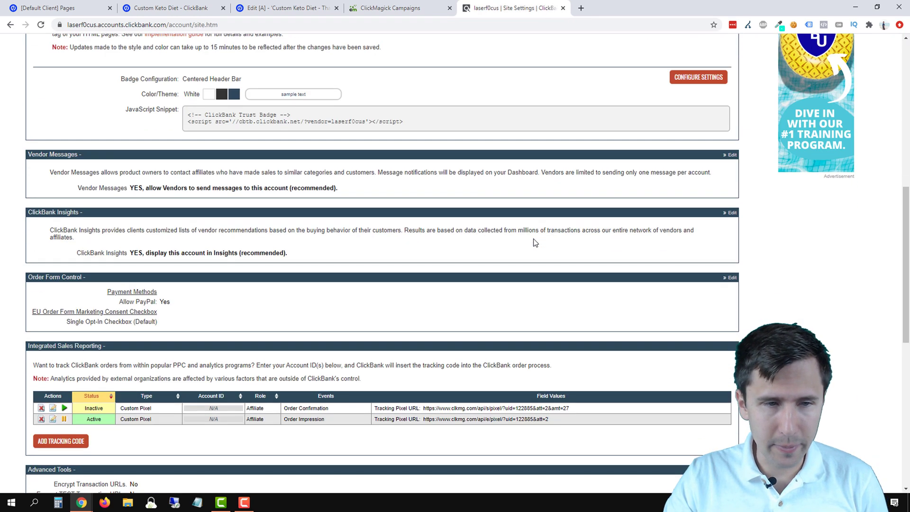
pyautogui.scroll(-3)
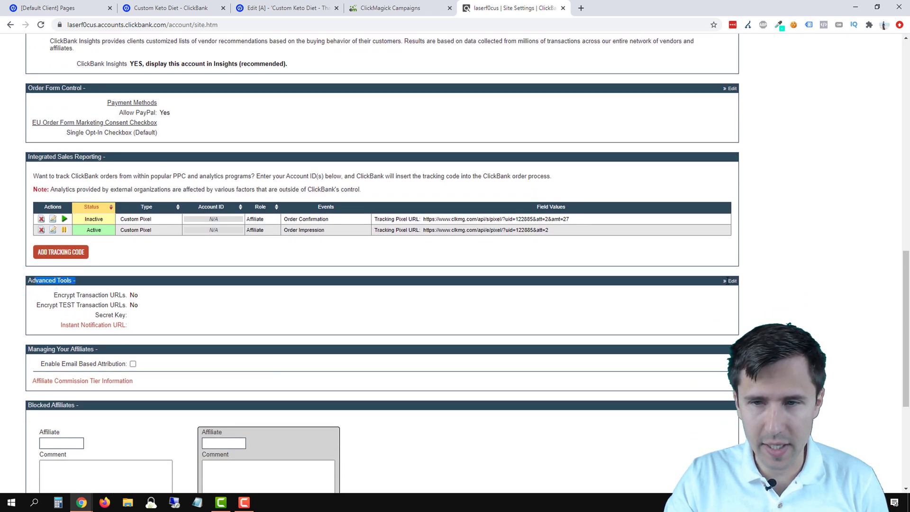
pyautogui.click(729, 280)
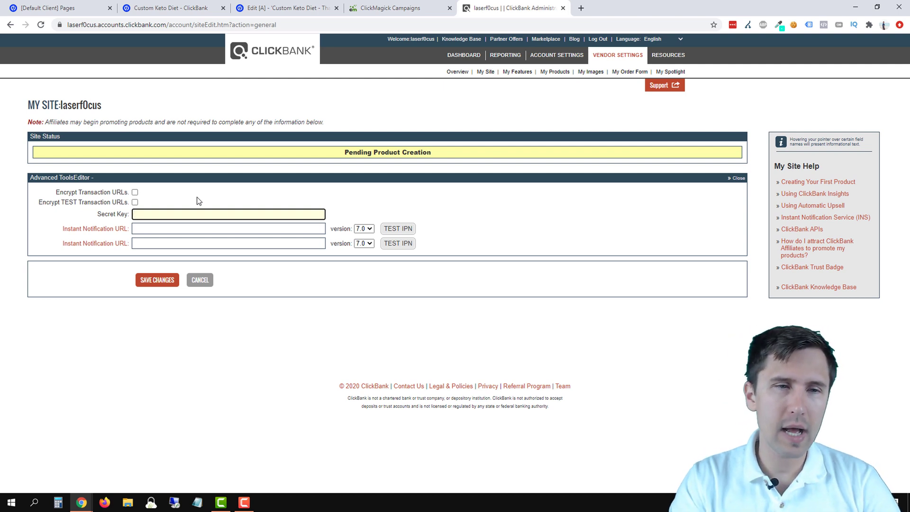
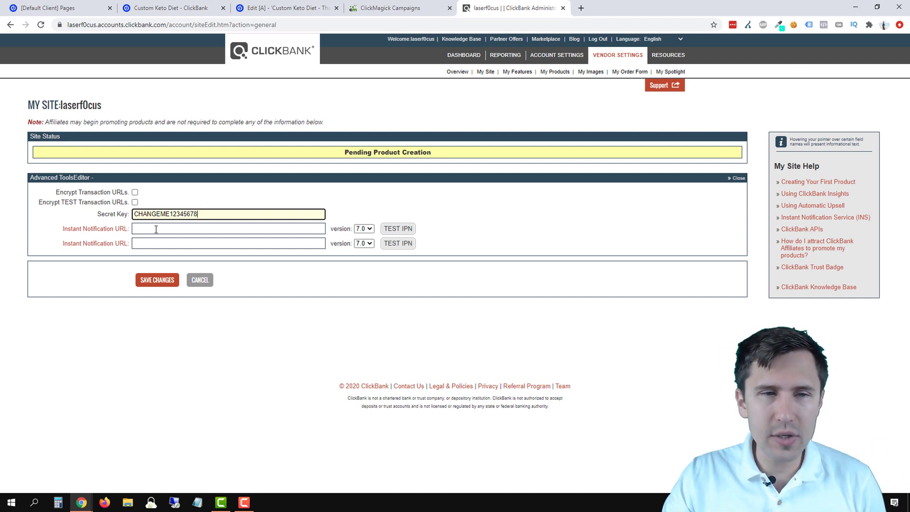
# Copy the secret key and go to ClickMagick's account settings.
pyautogui.rightClick(227, 213)
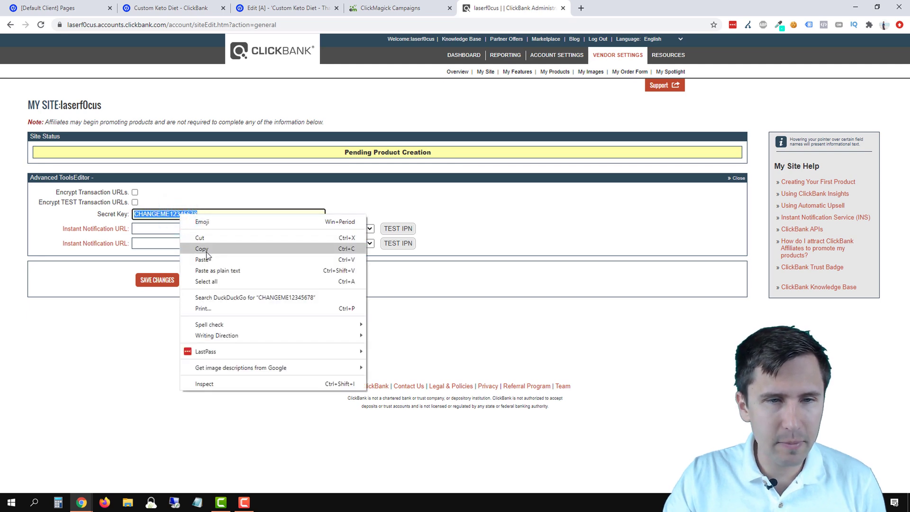
pyautogui.click(387, 8)
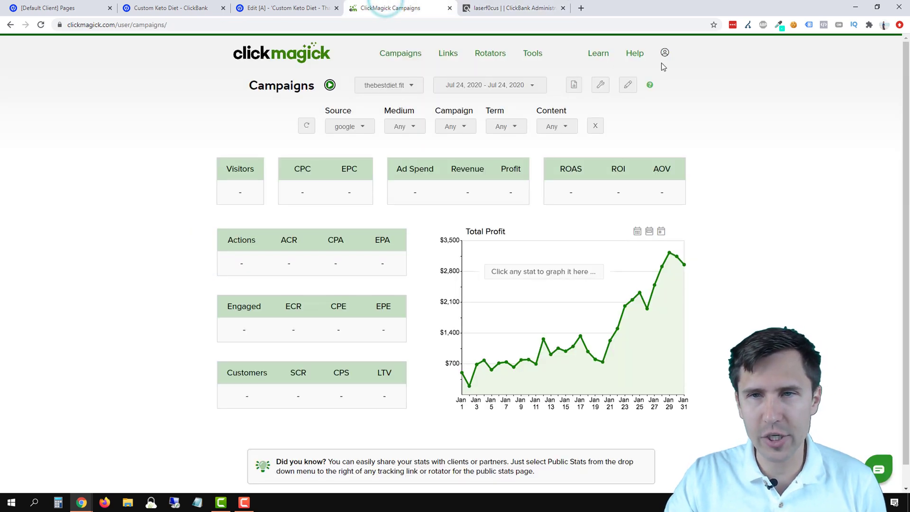
pyautogui.click(664, 53)
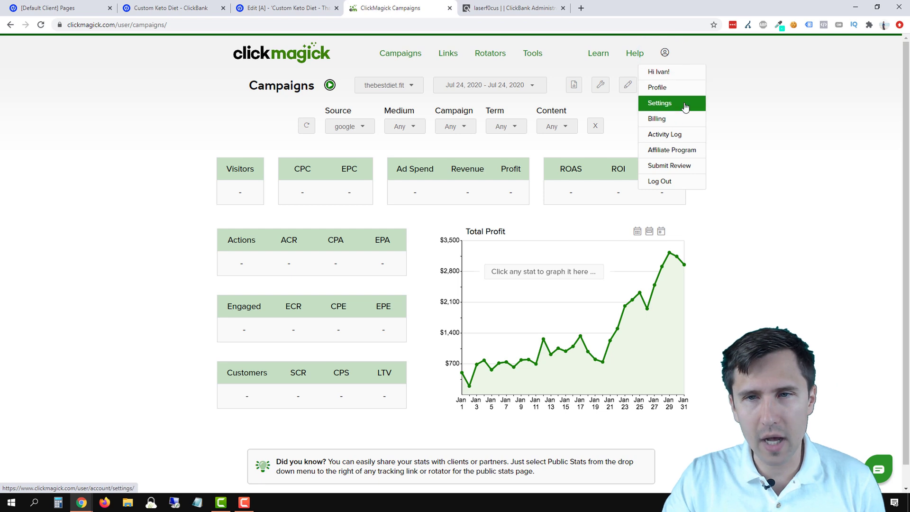
pyautogui.click(659, 103)
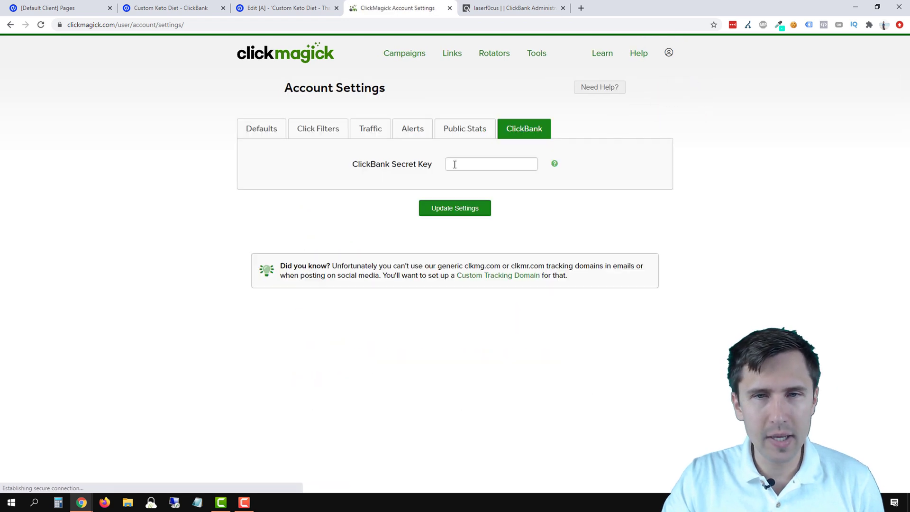
pyautogui.click(262, 127)
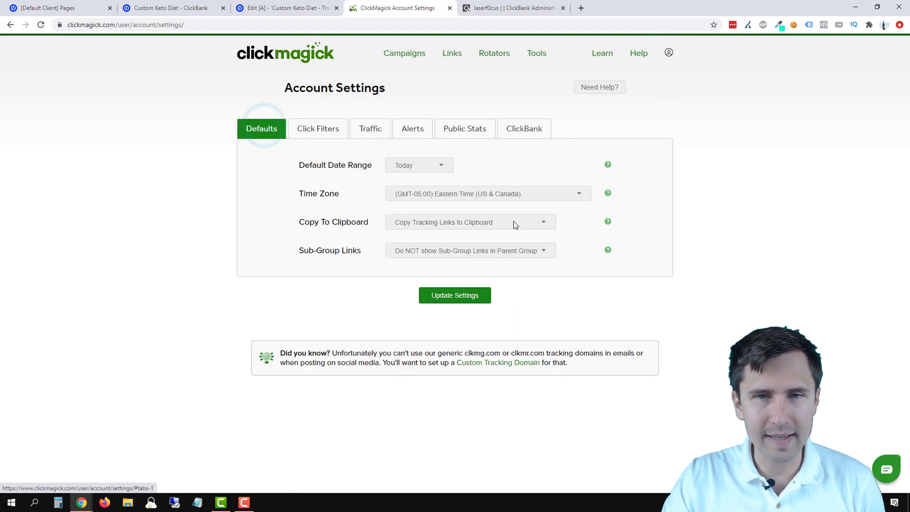
pyautogui.click(523, 128)
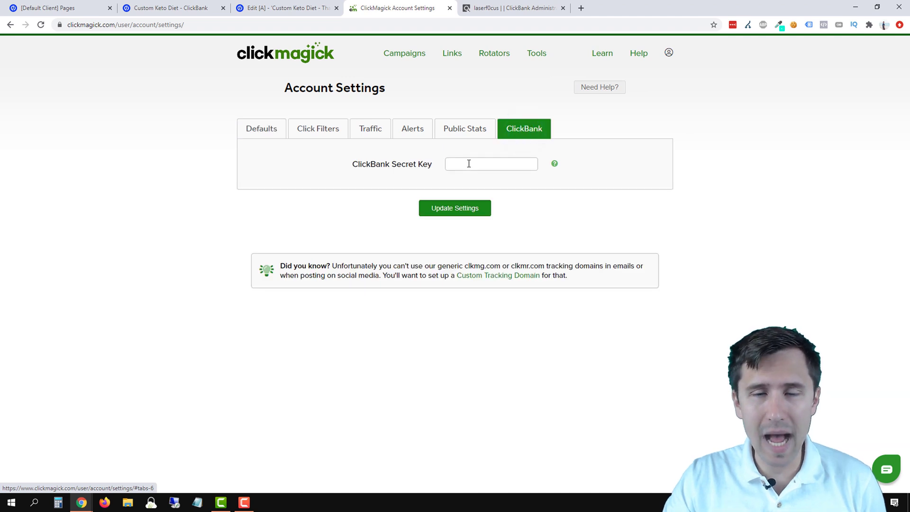
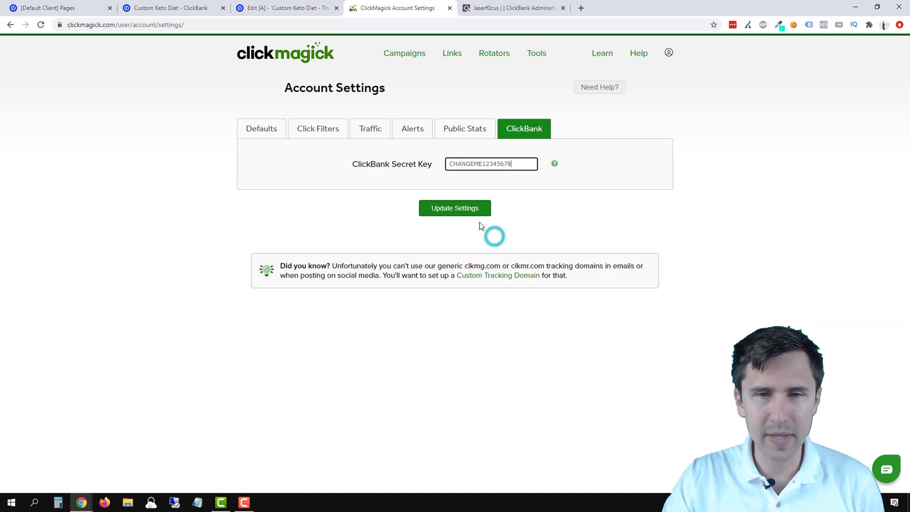
pyautogui.click(453, 207)
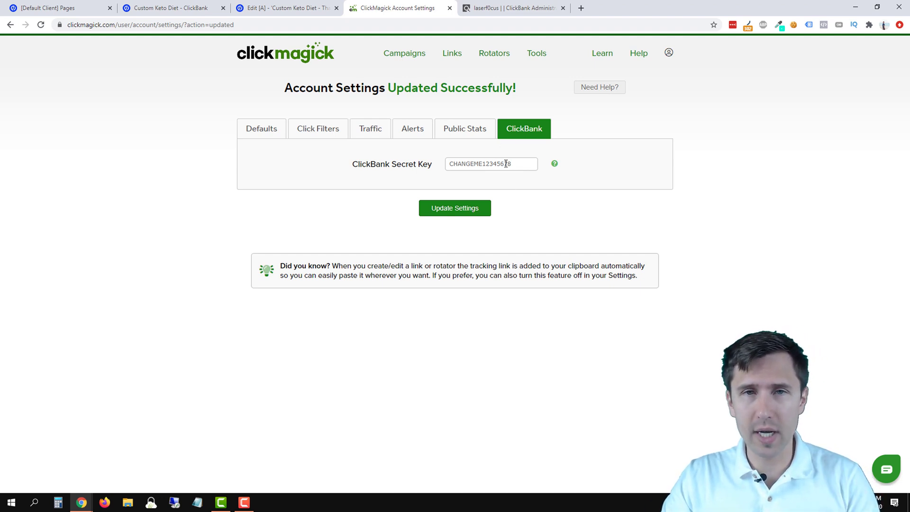
# Return to the ClickBank Advanced Tools editor and focus the Instant Notification URL field.
pyautogui.click(513, 7)
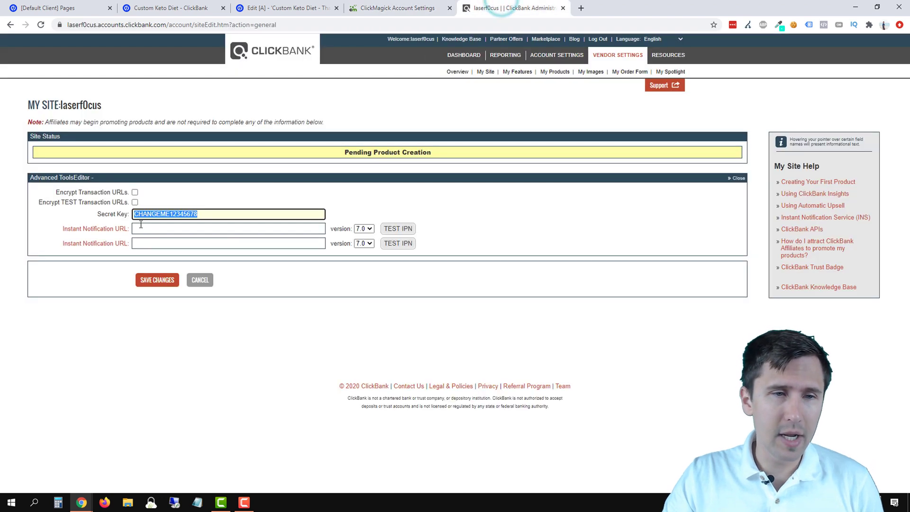
pyautogui.click(228, 228)
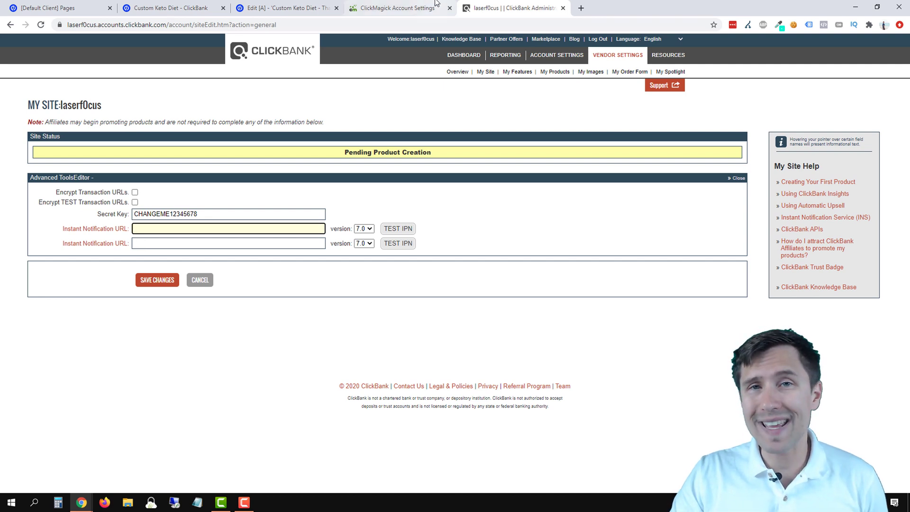
pyautogui.moveTo(397, 7)
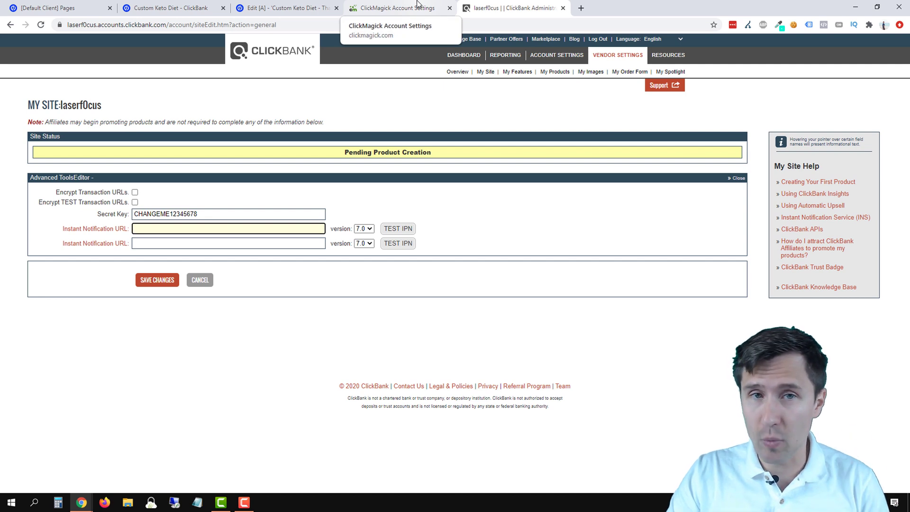
# From ClickMagick's Postback URL list, open the ClickBank (Affiliate) setup instructions.
pyautogui.click(396, 7)
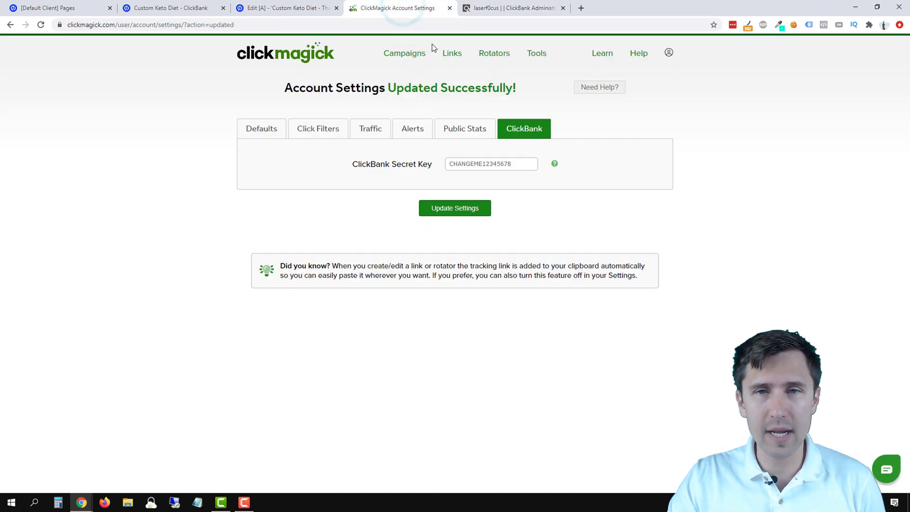
pyautogui.click(536, 53)
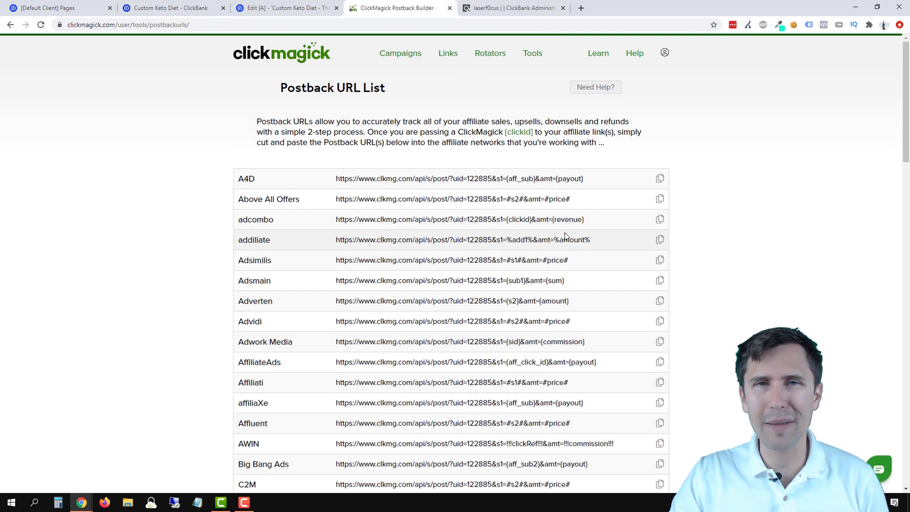
pyautogui.scroll(-3)
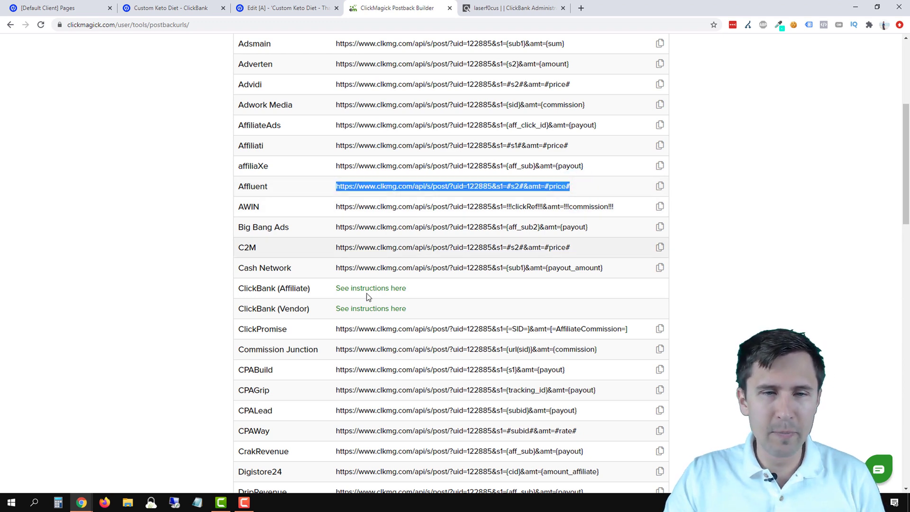
pyautogui.doubleClick(274, 288)
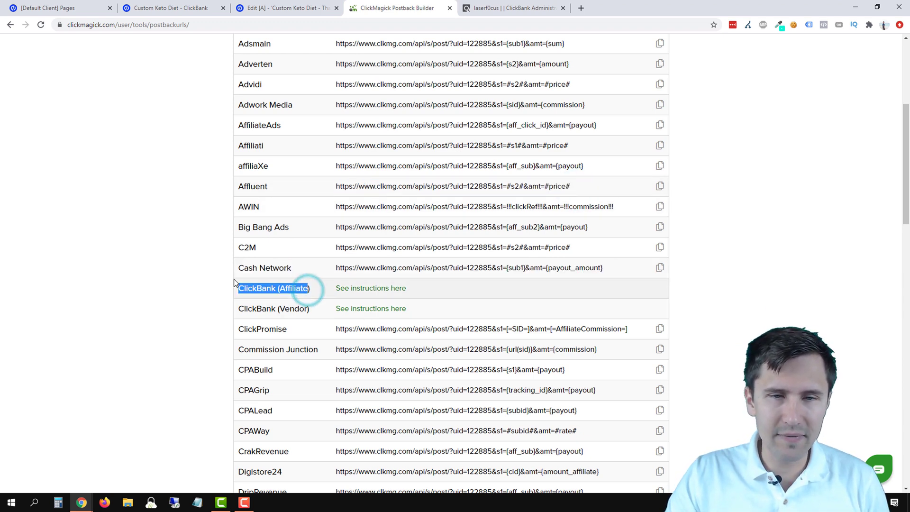
pyautogui.click(370, 288)
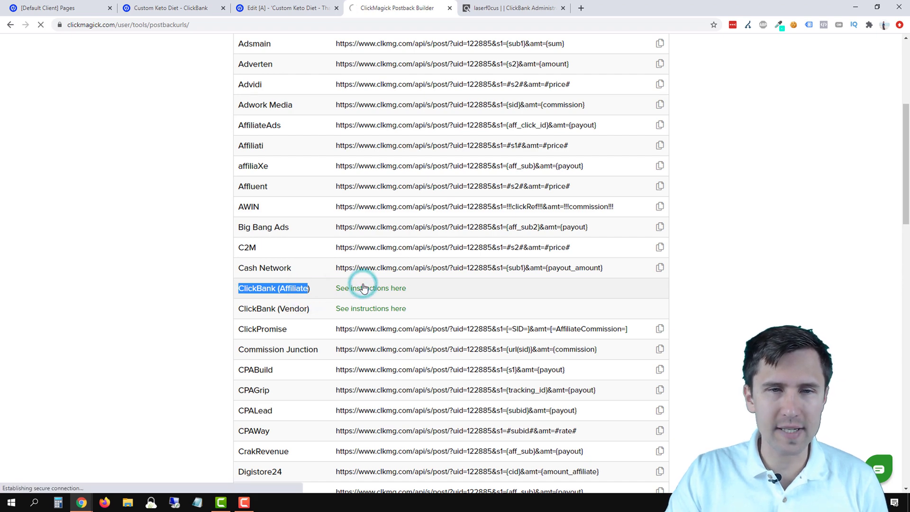
# Read the ClickBank tracking article down to Step 3 and select the Instant Notification URL.
pyautogui.click(371, 288)
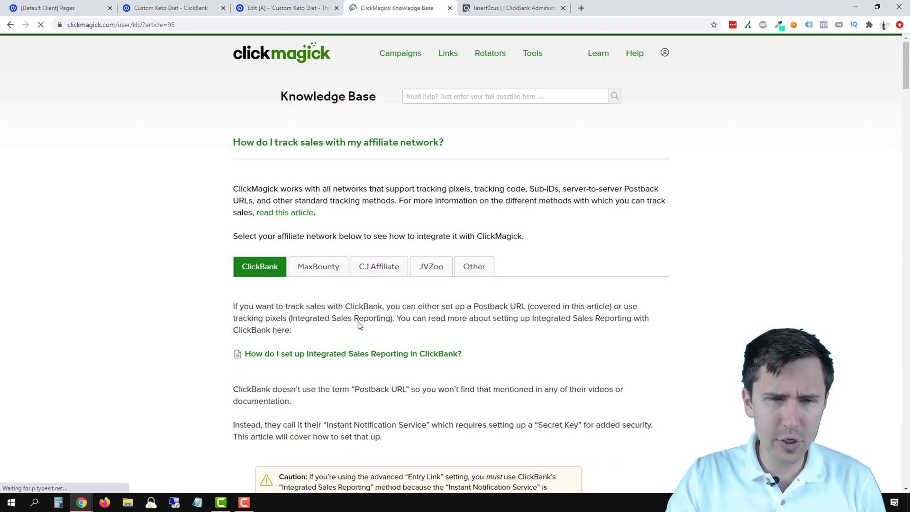
pyautogui.scroll(-3)
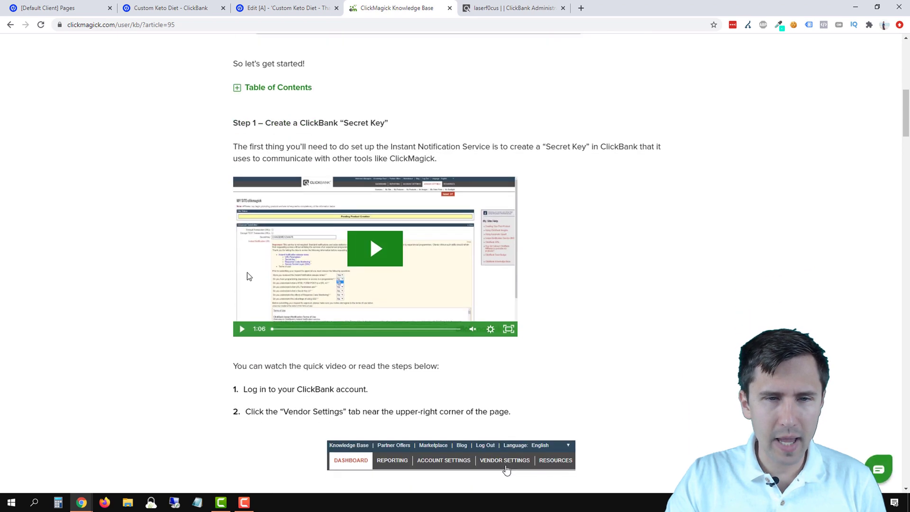
pyautogui.scroll(-3)
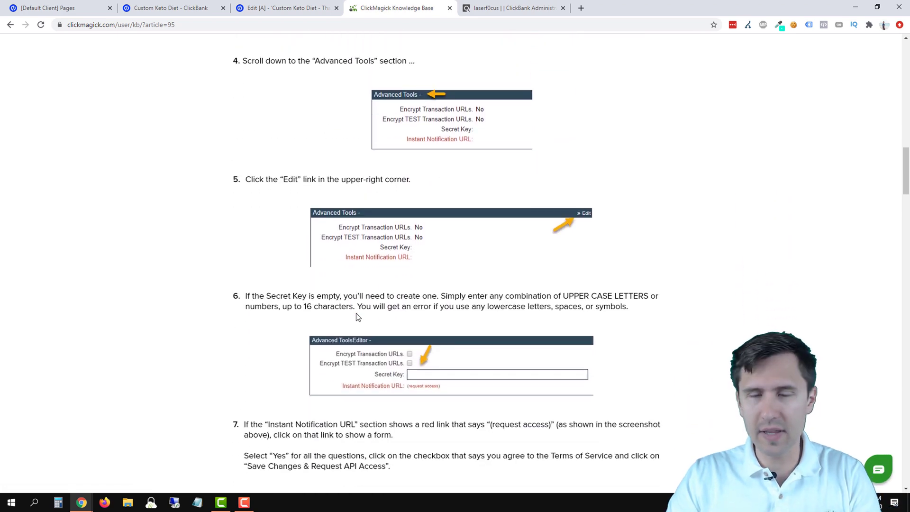
pyautogui.scroll(-3)
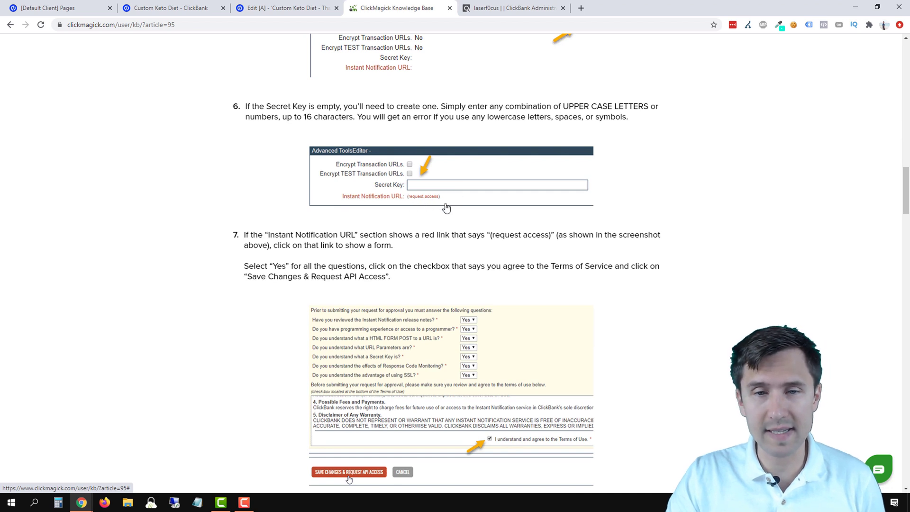
pyautogui.scroll(-3)
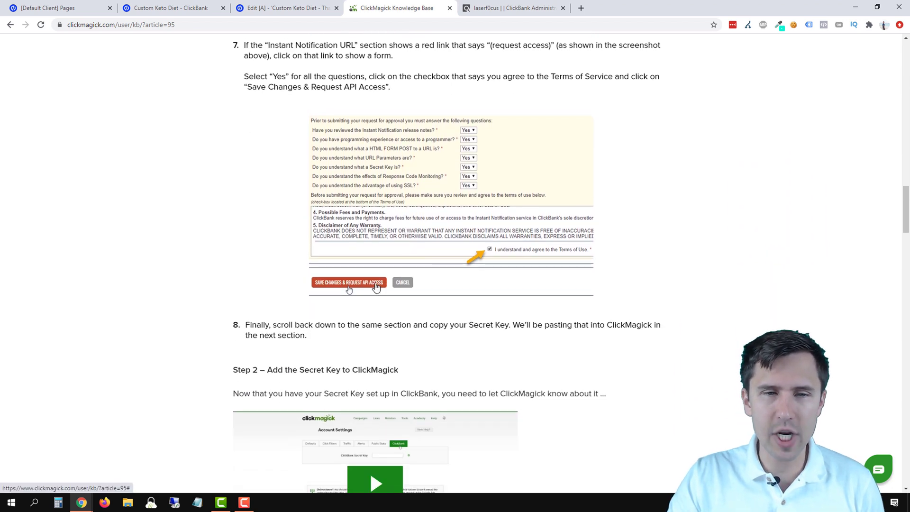
pyautogui.scroll(-3)
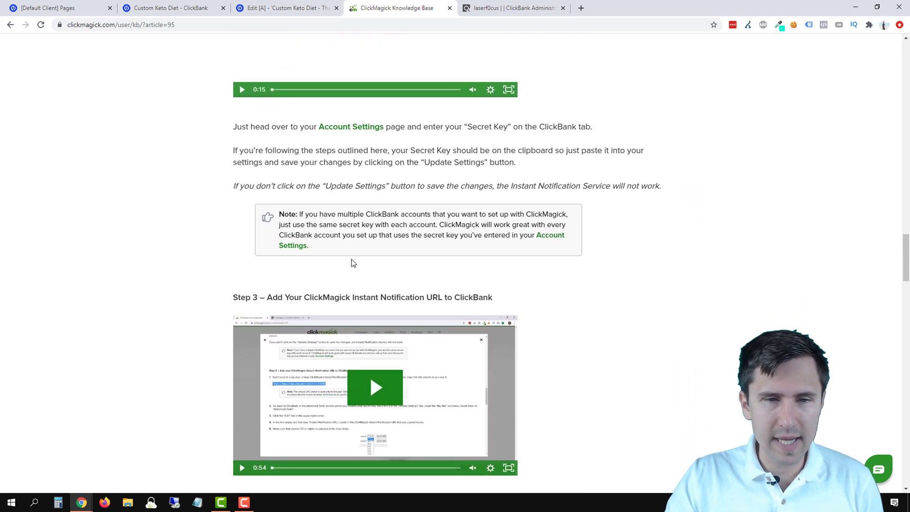
pyautogui.scroll(-3)
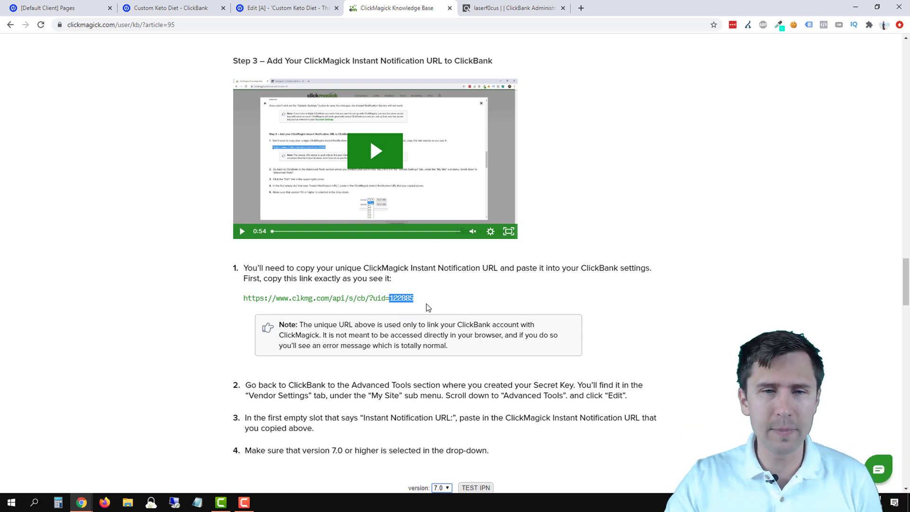
pyautogui.click(415, 298)
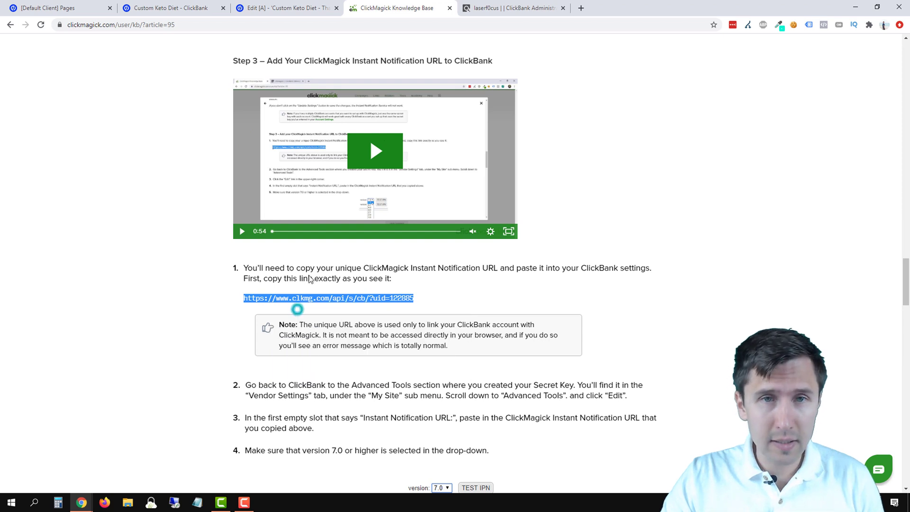
# Paste the ClickMagick Instant Notification URL into ClickBank's field and save changes.
pyautogui.rightClick(226, 228)
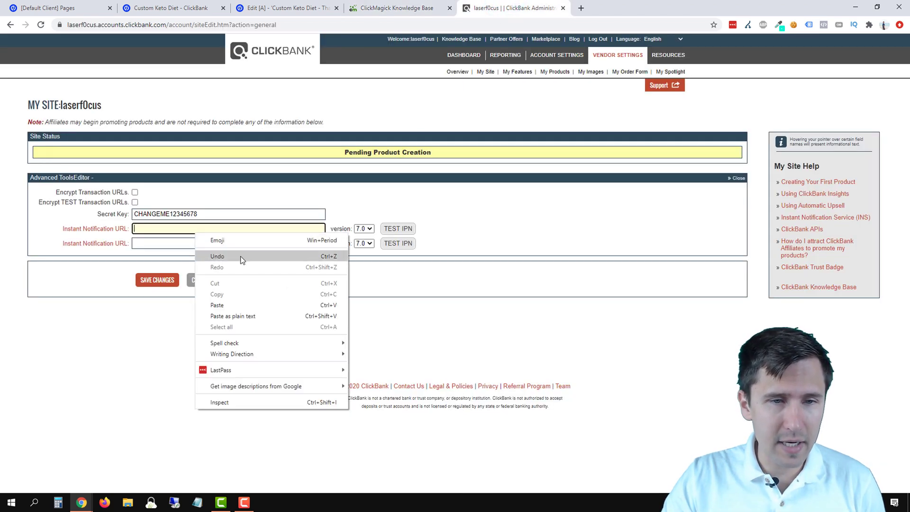
pyautogui.click(216, 304)
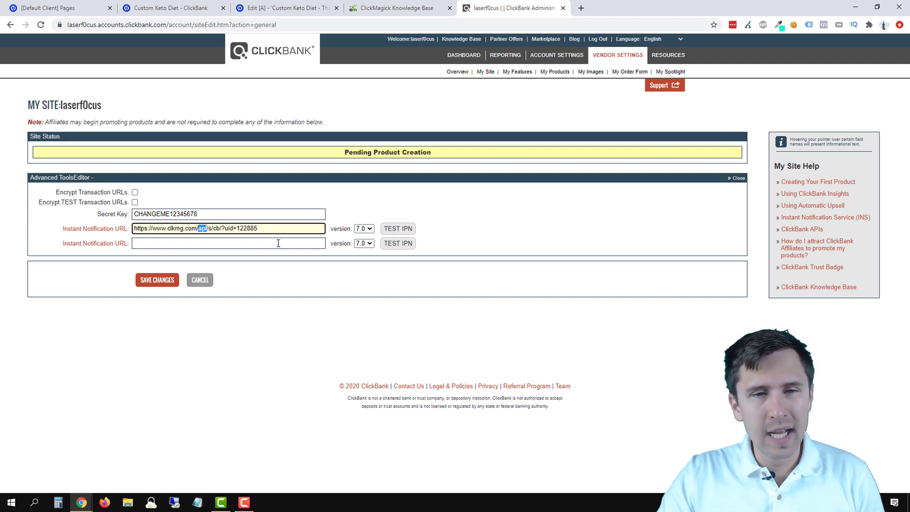
pyautogui.moveTo(296, 256)
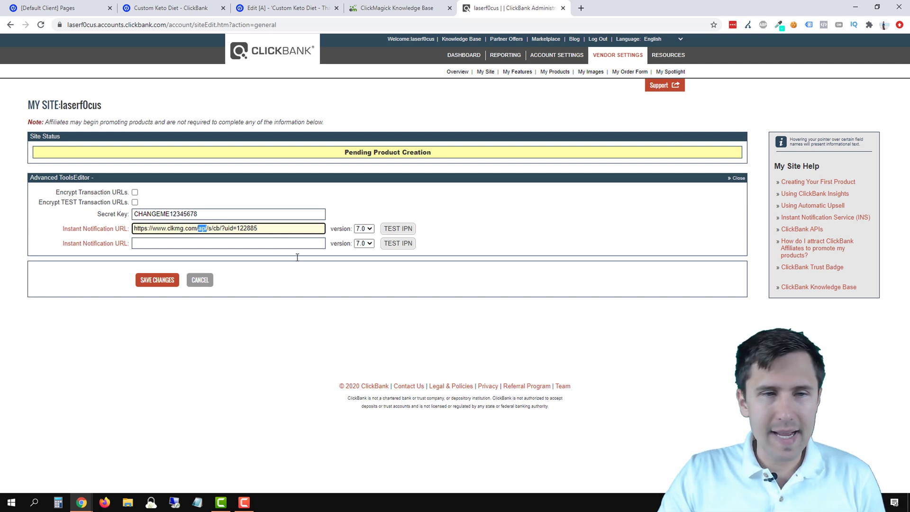
pyautogui.click(156, 280)
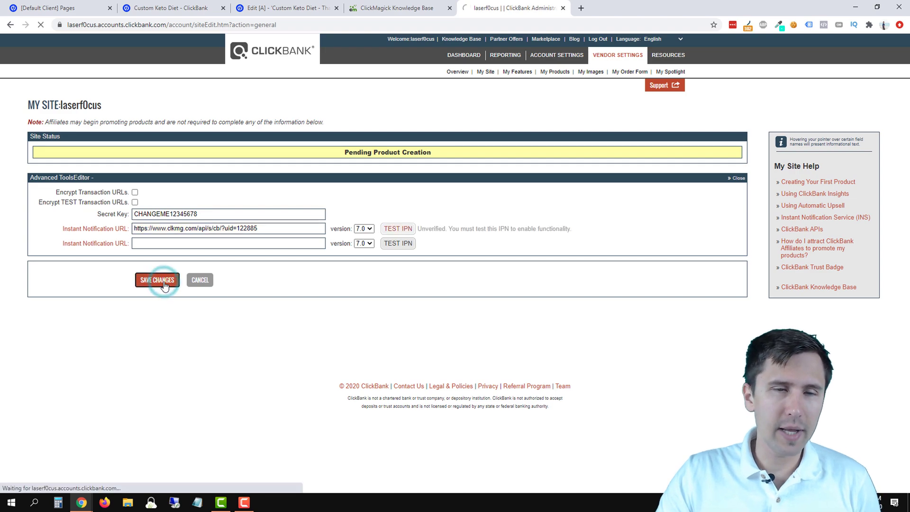
pyautogui.click(157, 280)
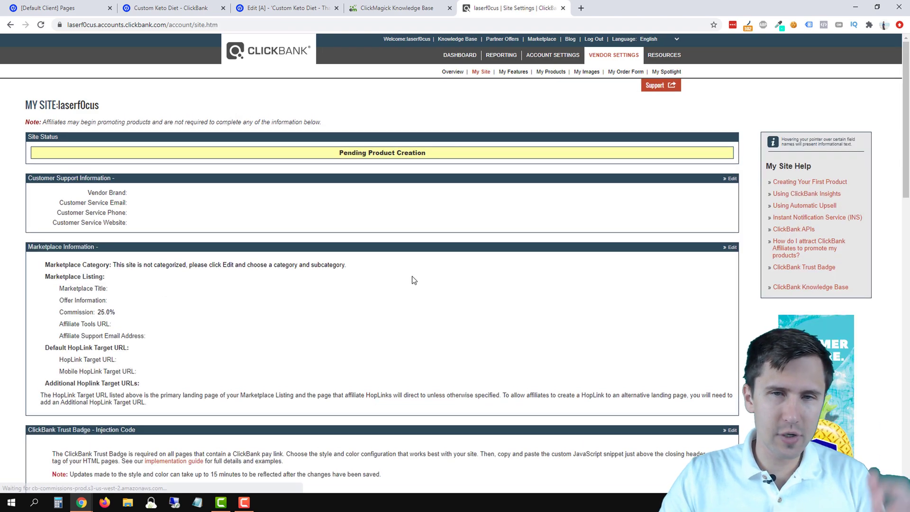
# Keep version 7.0, test the IPN until Verified shows, and save the Advanced Tools settings.
pyautogui.scroll(-3)
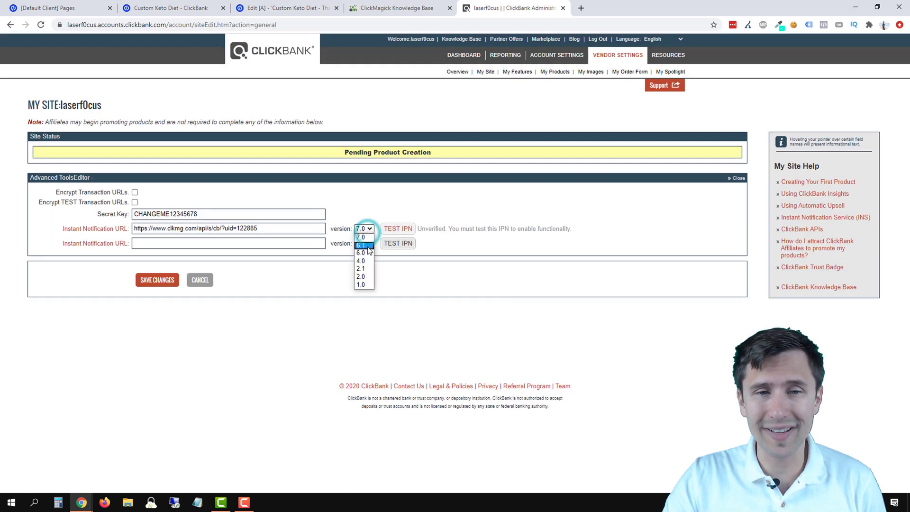
pyautogui.moveTo(360, 237)
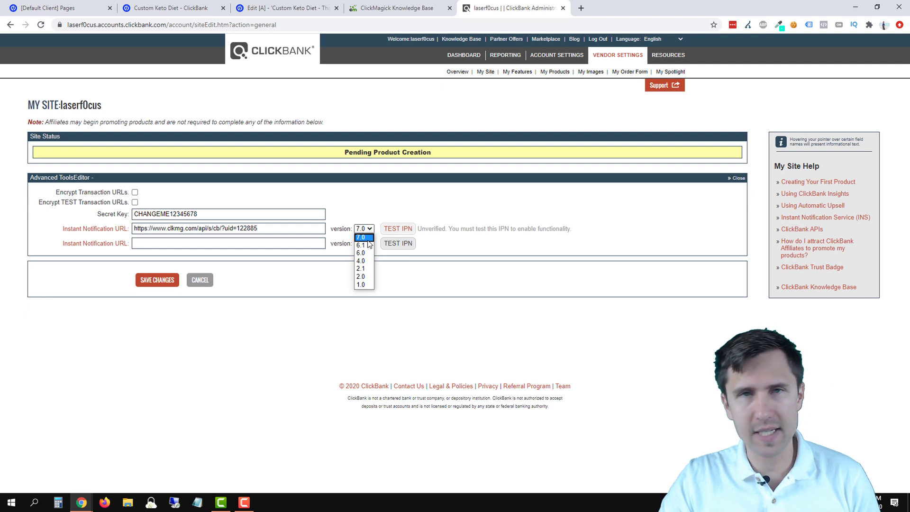
pyautogui.click(361, 237)
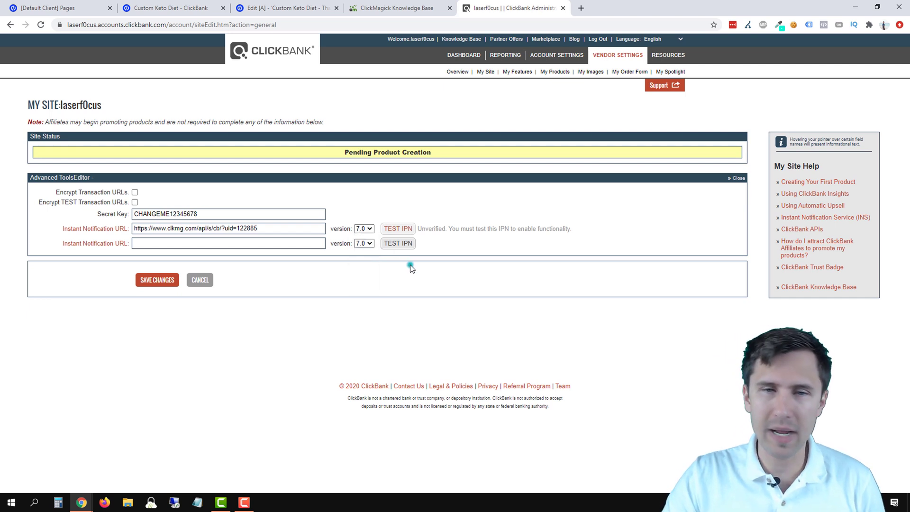
pyautogui.click(397, 229)
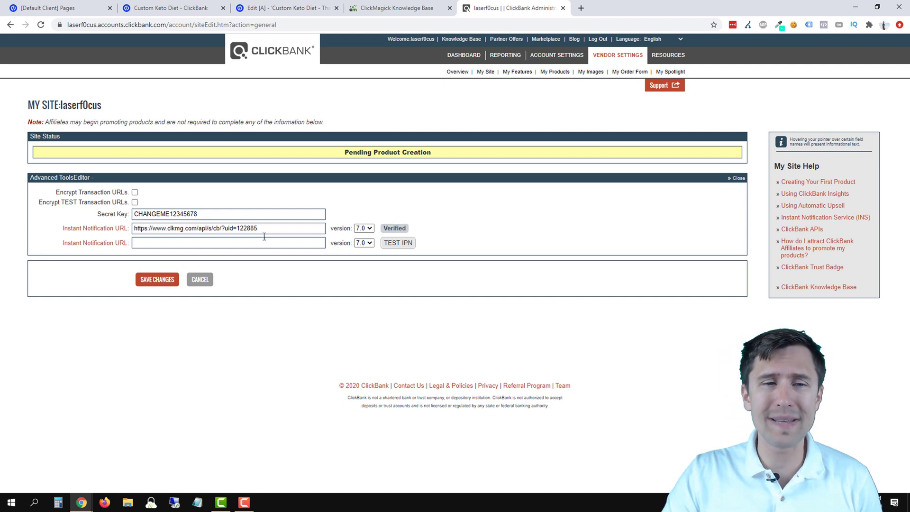
pyautogui.moveTo(113, 213)
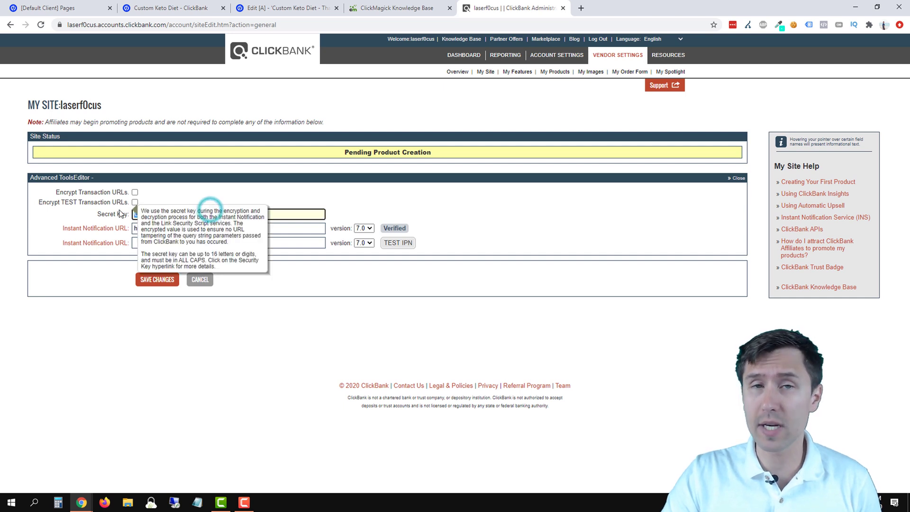
pyautogui.moveTo(123, 216)
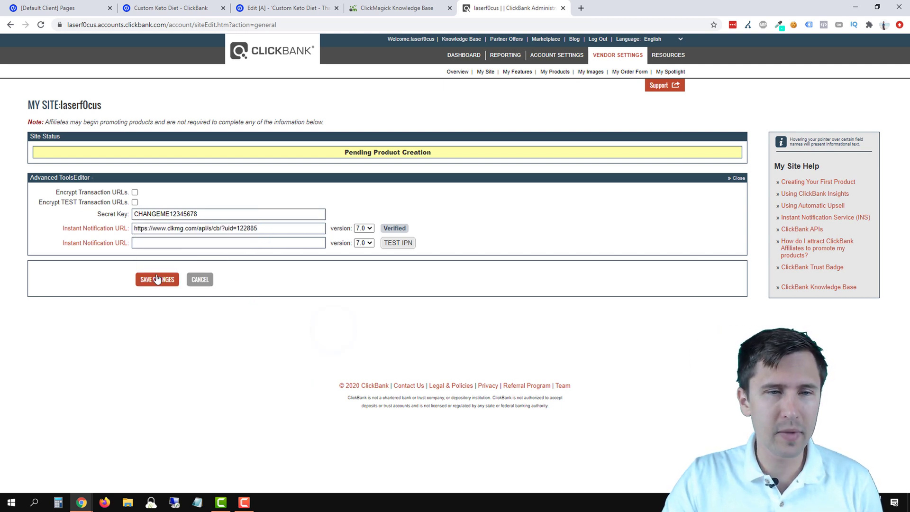
pyautogui.click(156, 278)
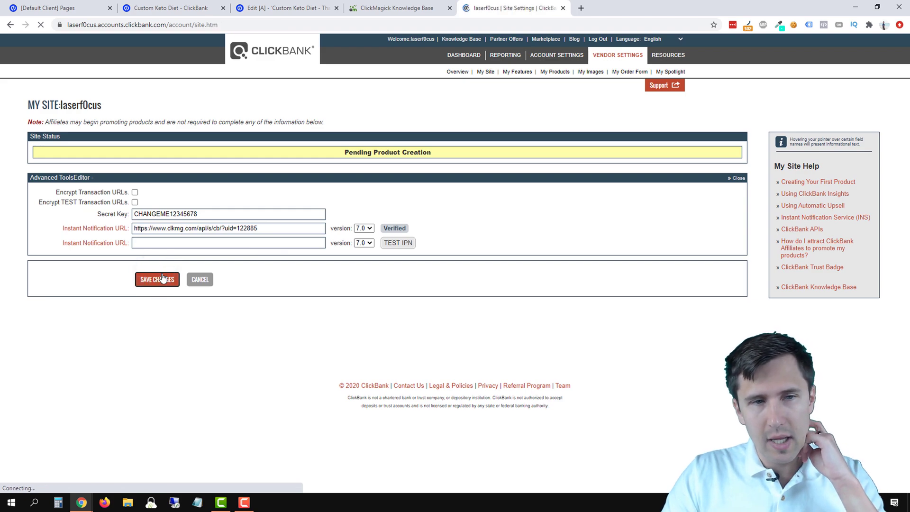
pyautogui.click(156, 278)
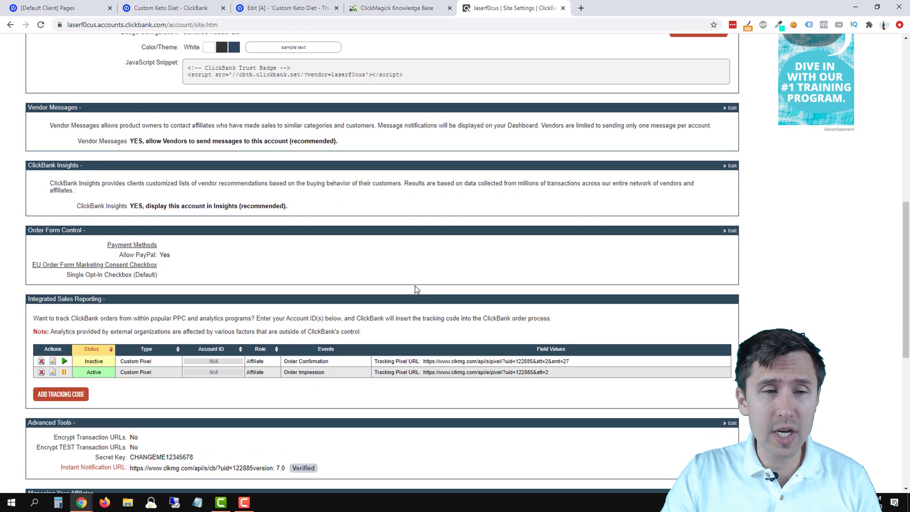
# Check the saved Advanced Tools URL shows Verified, then return to the ClickMagick article.
pyautogui.scroll(-3)
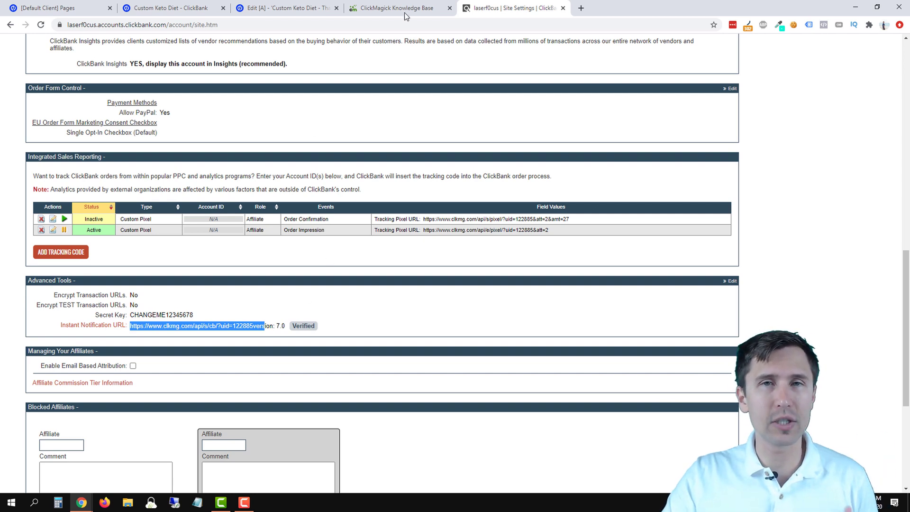
pyautogui.moveTo(333, 155)
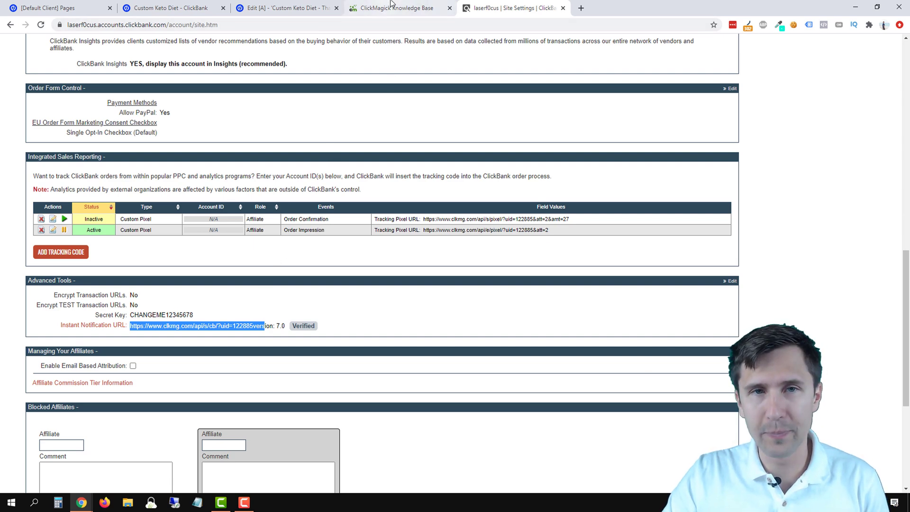
pyautogui.click(397, 7)
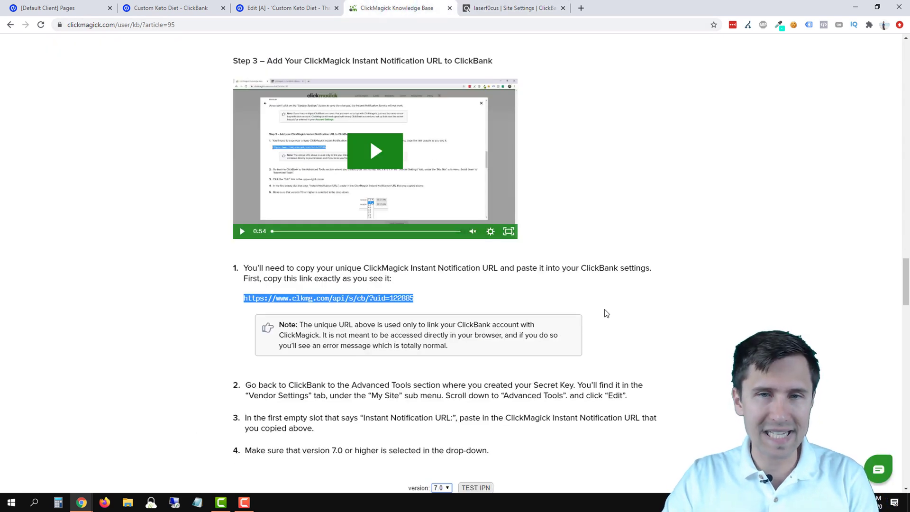
# From Campaigns, launch the Affiliate Link Builder via the tools menu.
pyautogui.scroll(-3)
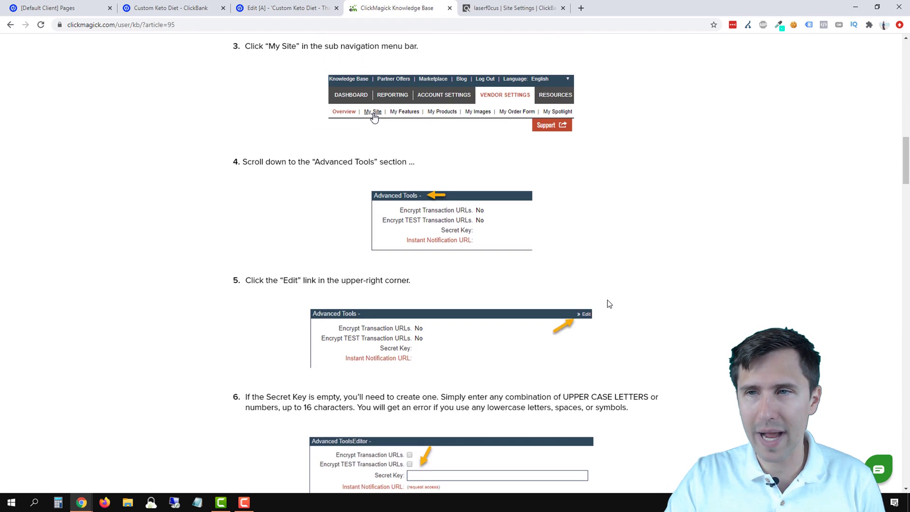
pyautogui.scroll(3)
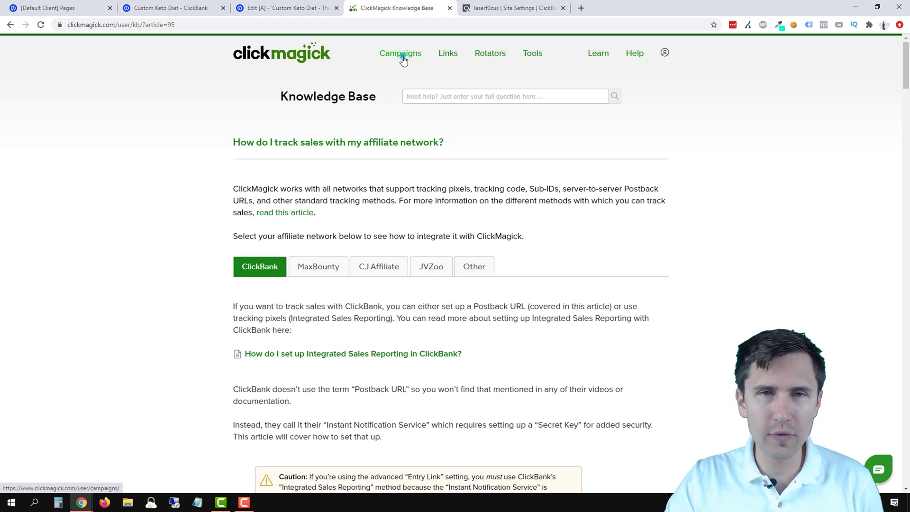
pyautogui.click(400, 53)
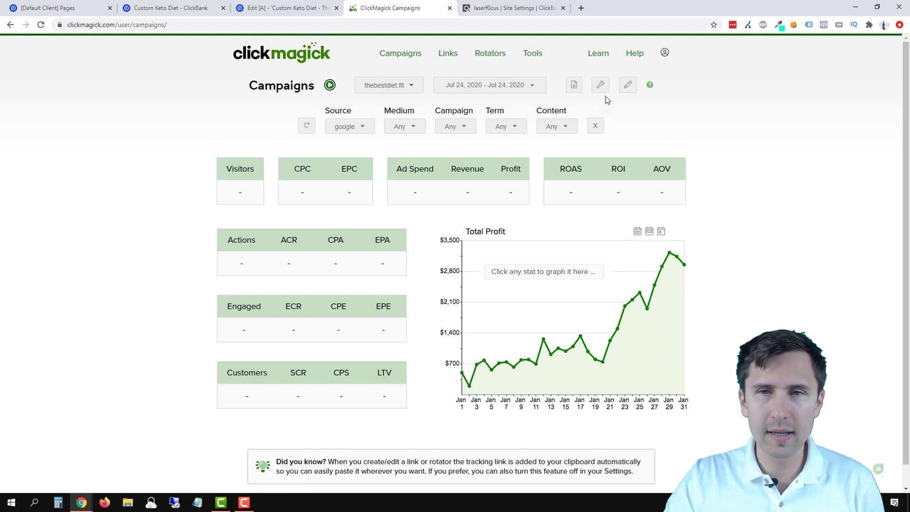
pyautogui.click(599, 85)
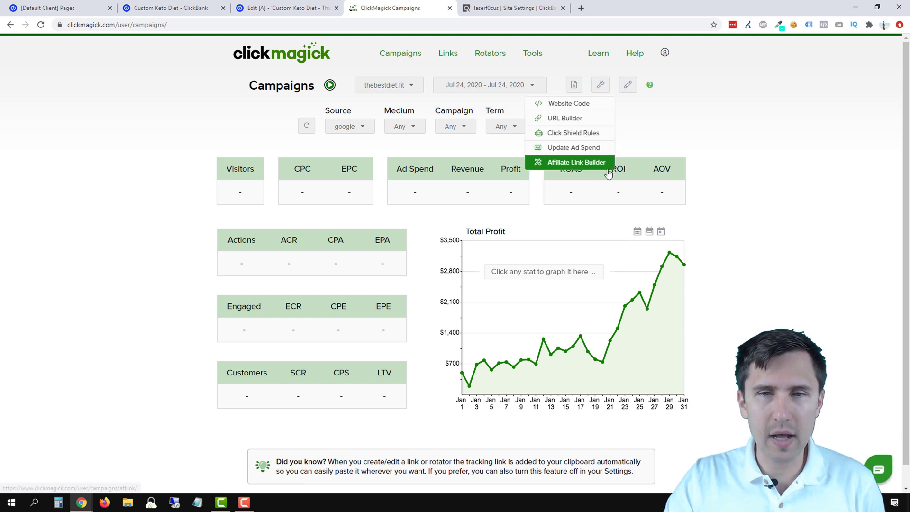
pyautogui.click(577, 162)
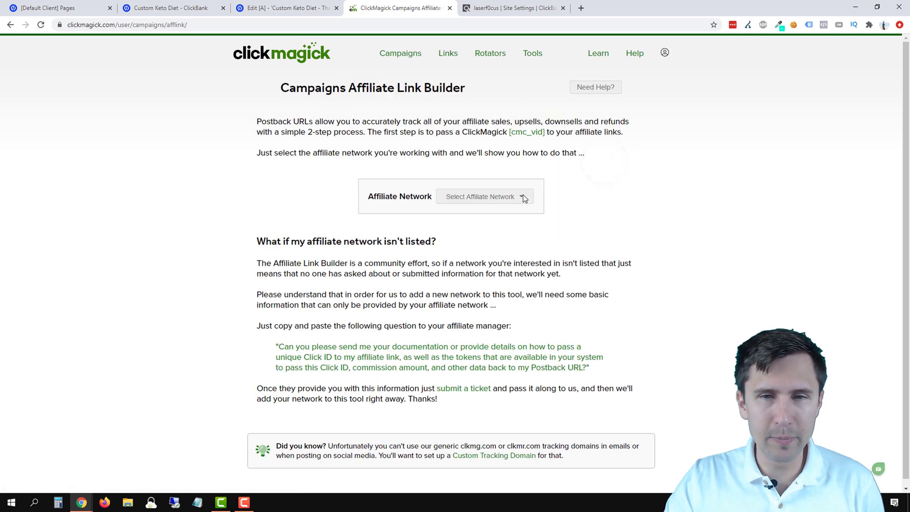
# Choose ClickBank (Affiliate) as the network, revealing &tid=[cmc_vid], then return to ClickBank.
pyautogui.click(485, 196)
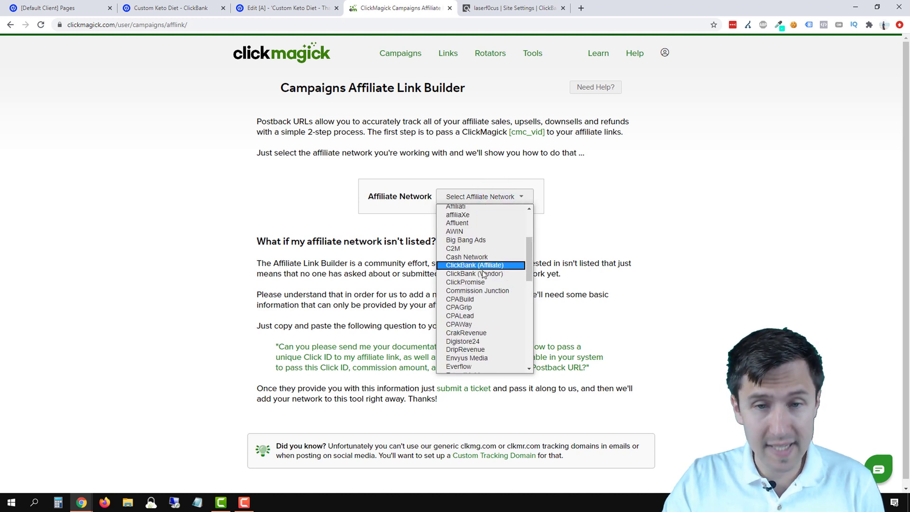
pyautogui.moveTo(474, 272)
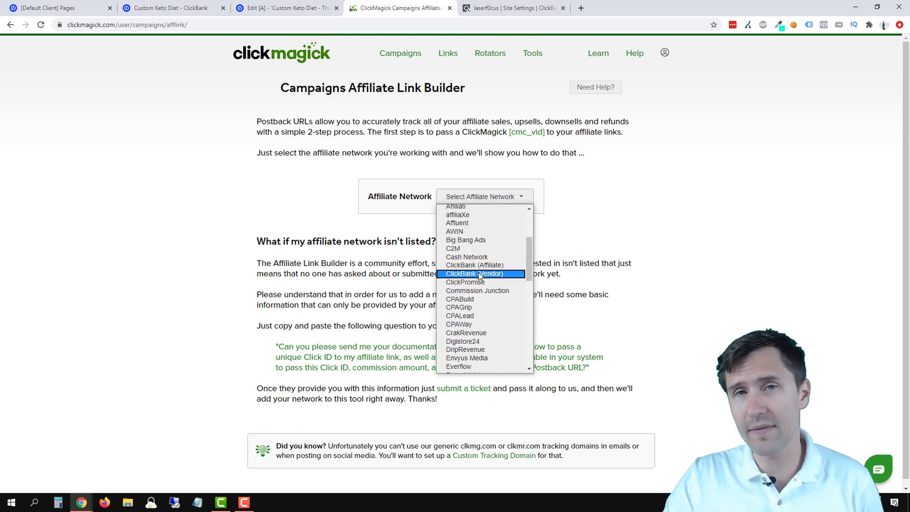
pyautogui.moveTo(474, 265)
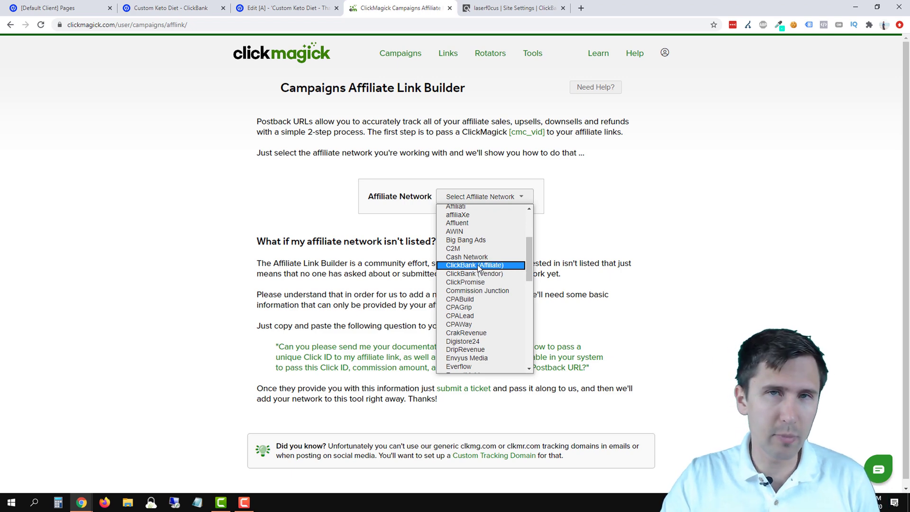
pyautogui.click(473, 265)
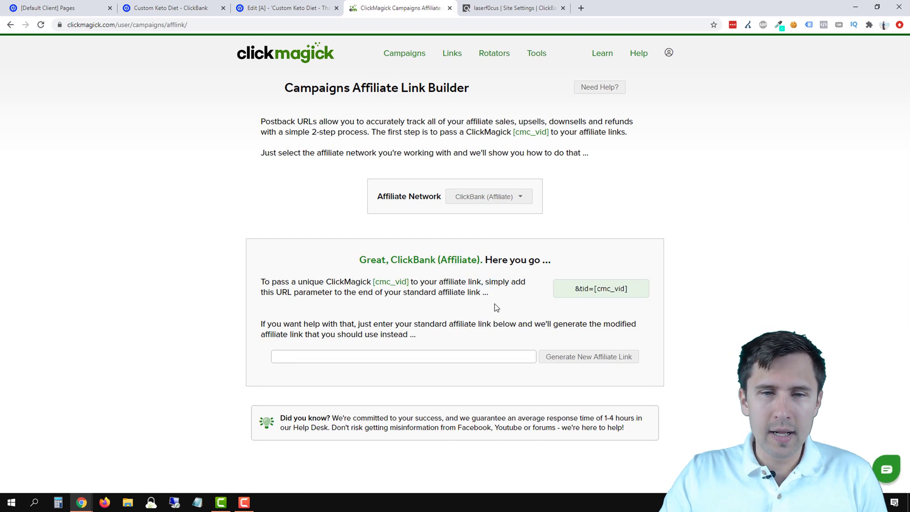
pyautogui.click(402, 356)
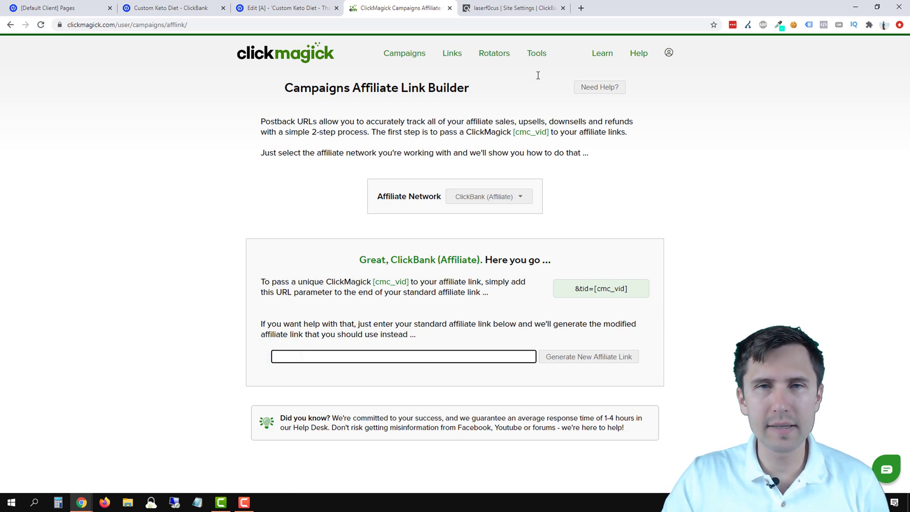
pyautogui.click(512, 8)
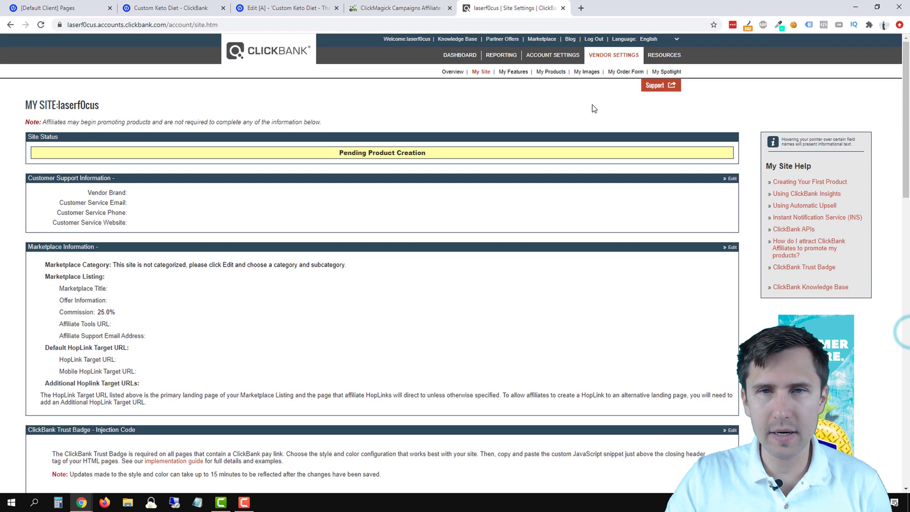
# Search the marketplace for CUSTOM KETO, promote Custom Keto Diet and generate its HopLink.
pyautogui.click(541, 39)
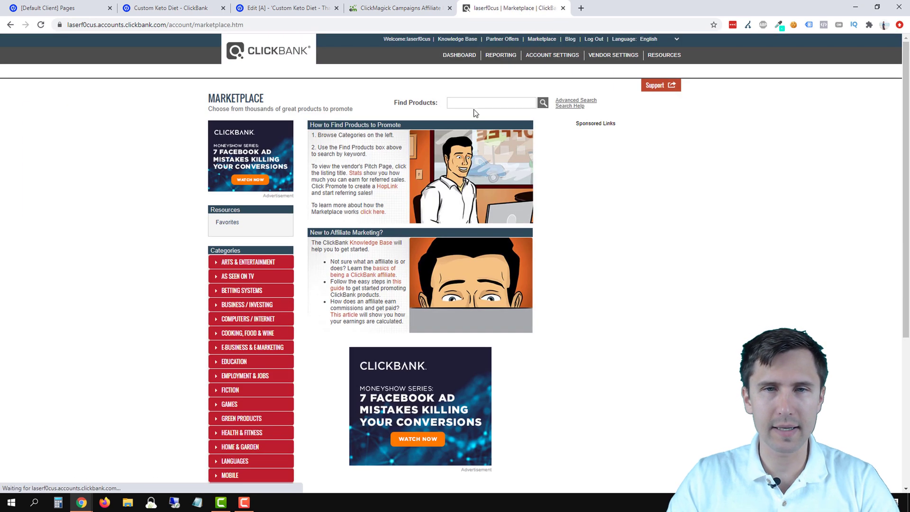
pyautogui.write('CUSTOM D')
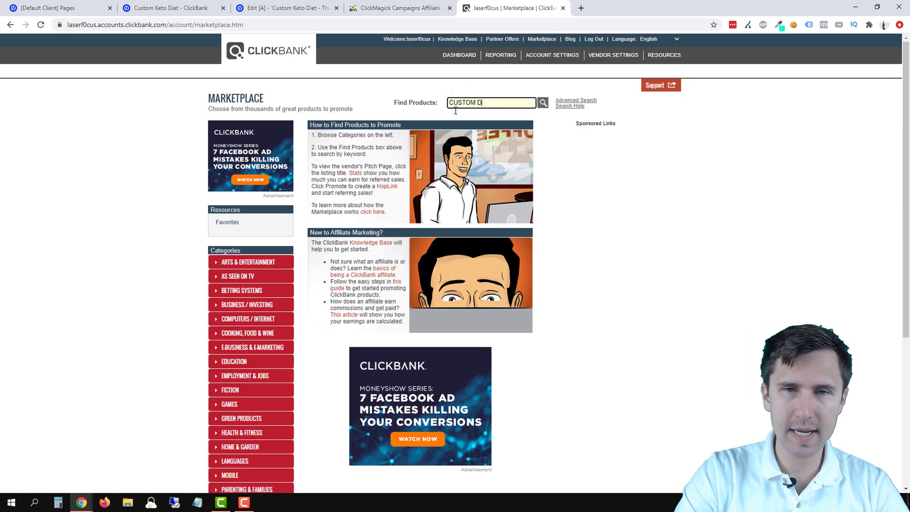
pyautogui.click(542, 102)
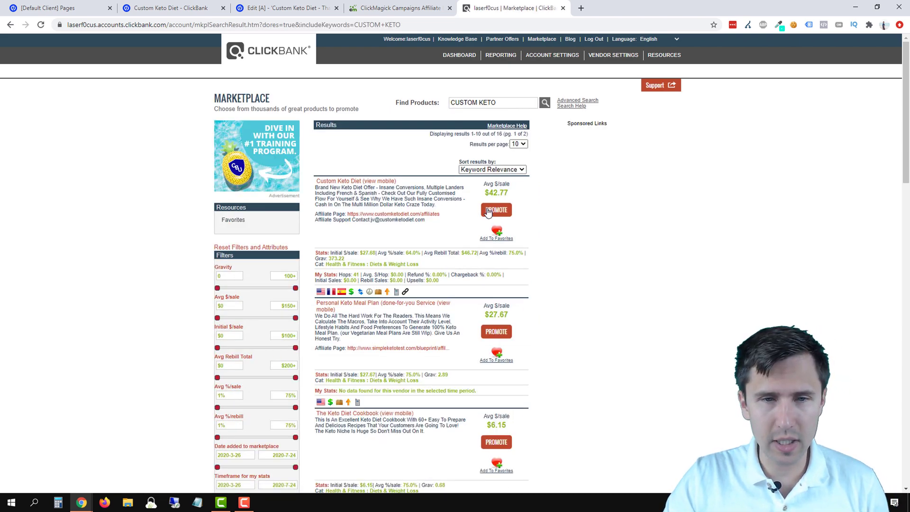
pyautogui.click(496, 209)
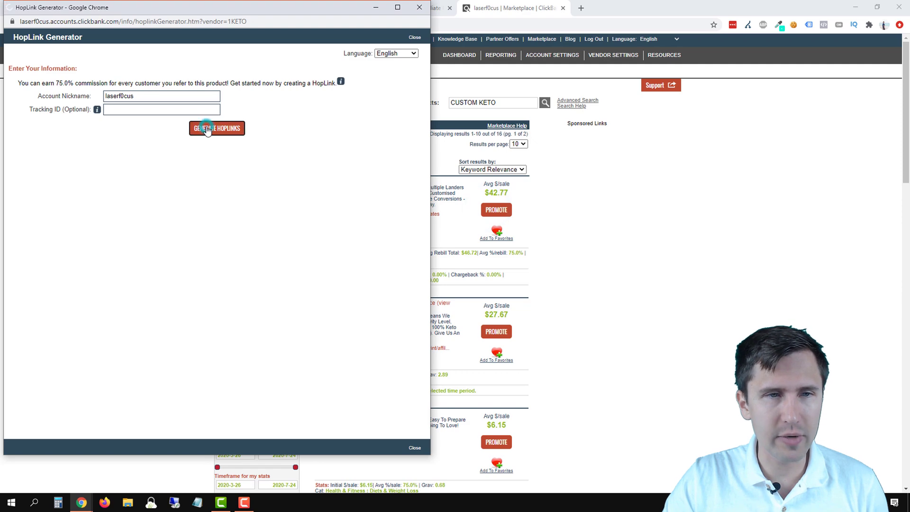
pyautogui.click(216, 127)
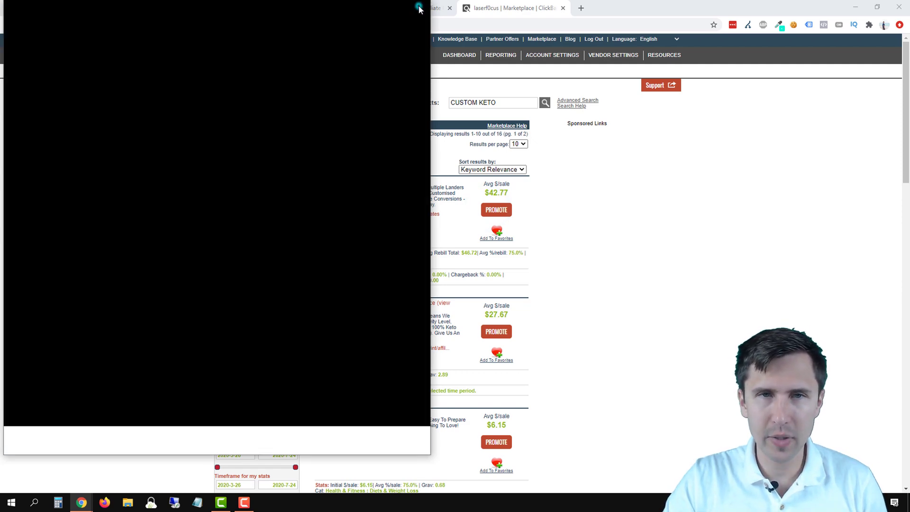
pyautogui.click(399, 8)
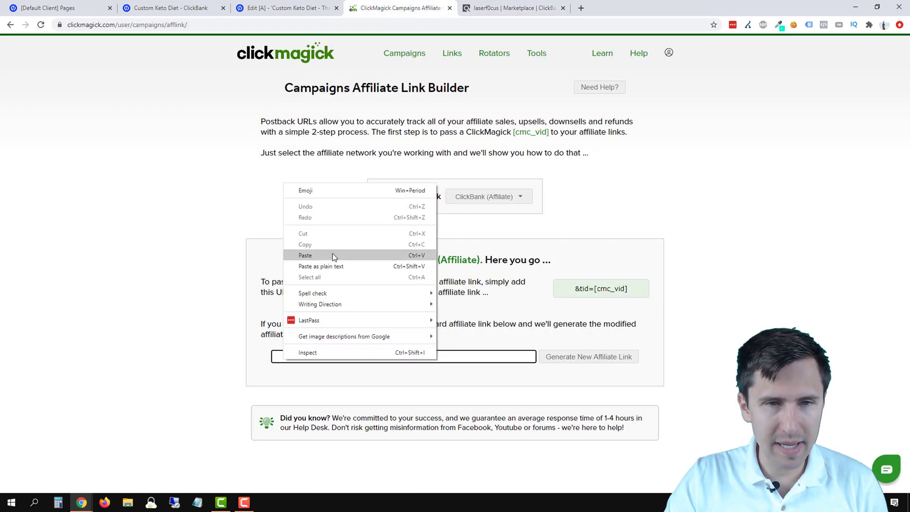
# Paste the hoplink into the Link Builder and generate the affiliate link ending ?tid=[cmc_vid].
pyautogui.click(304, 254)
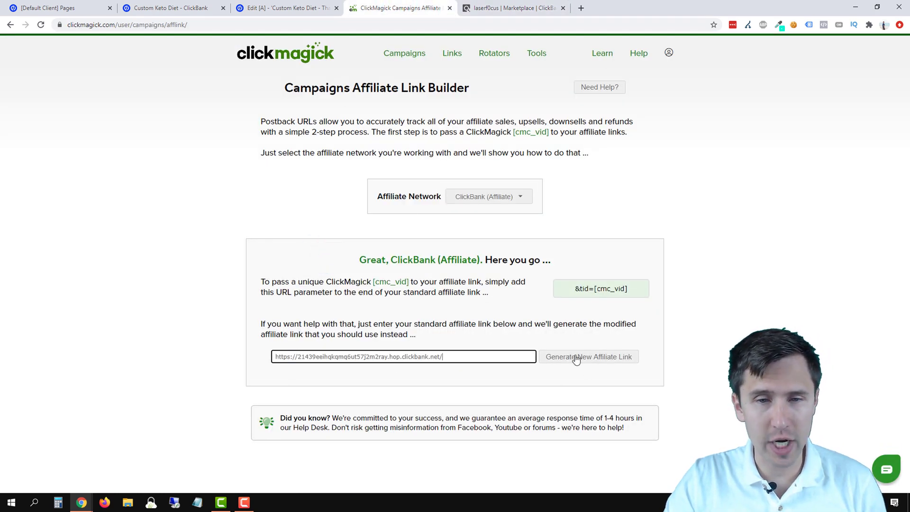
pyautogui.click(587, 356)
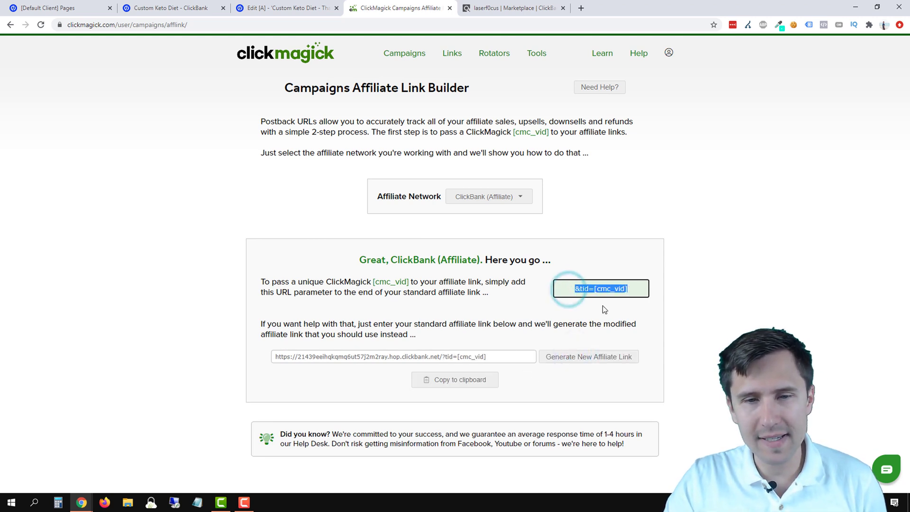
pyautogui.click(404, 356)
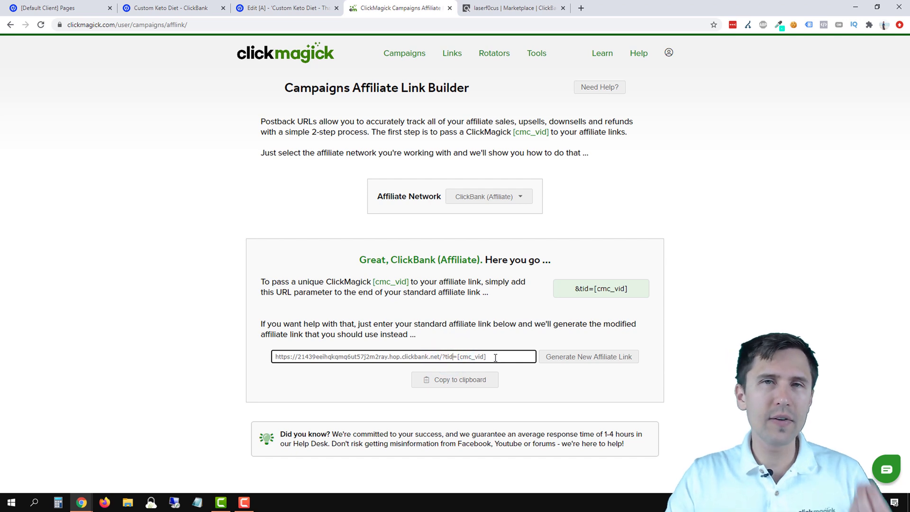
pyautogui.moveTo(456, 352)
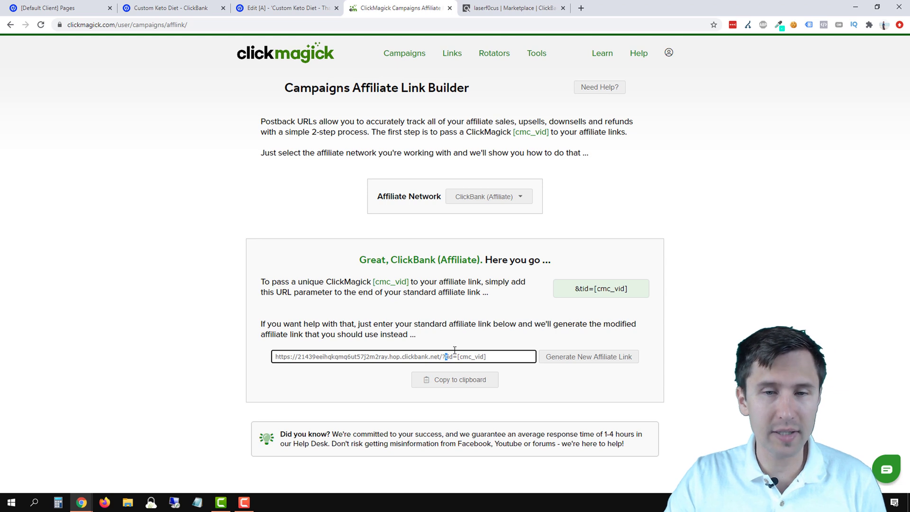
pyautogui.moveTo(575, 317)
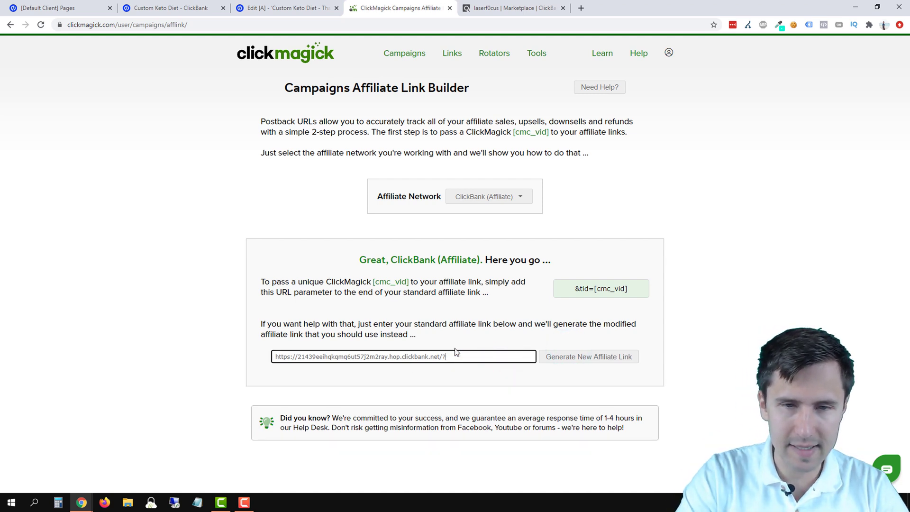
# Test that ?pid=1234 gets &tid=[cmc_vid] appended, then regenerate the plain ?tid=[cmc_vid] link.
pyautogui.write('pid')
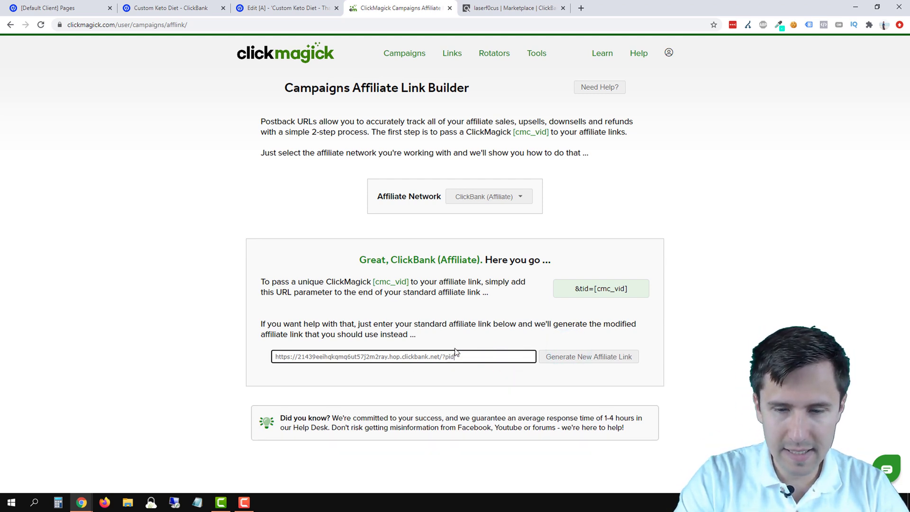
pyautogui.write('1234')
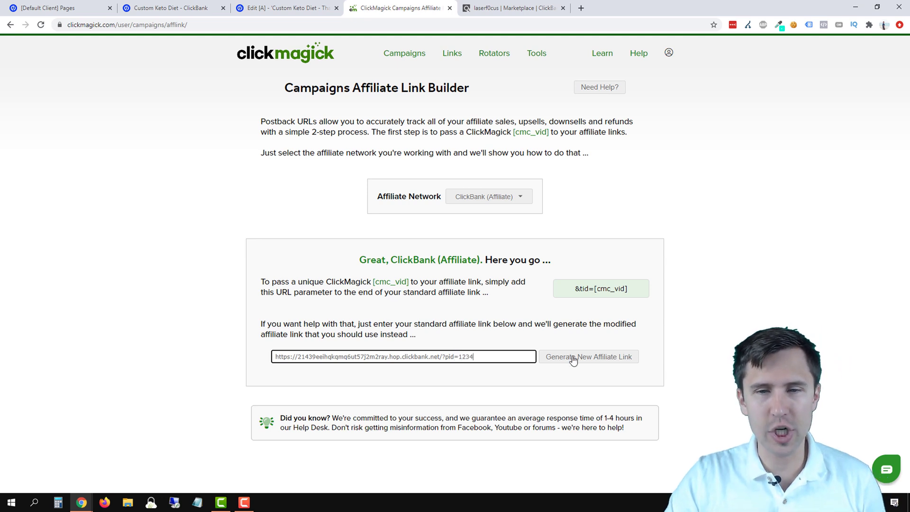
pyautogui.click(588, 356)
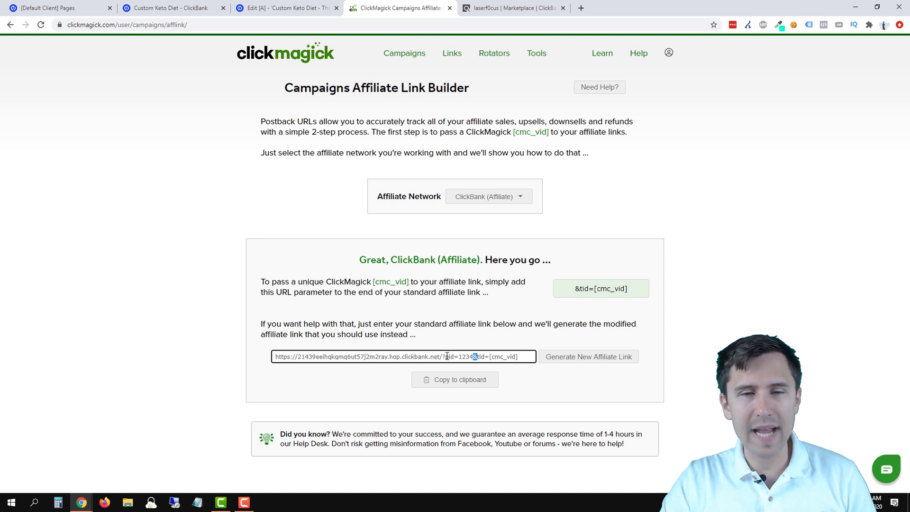
pyautogui.doubleClick(497, 356)
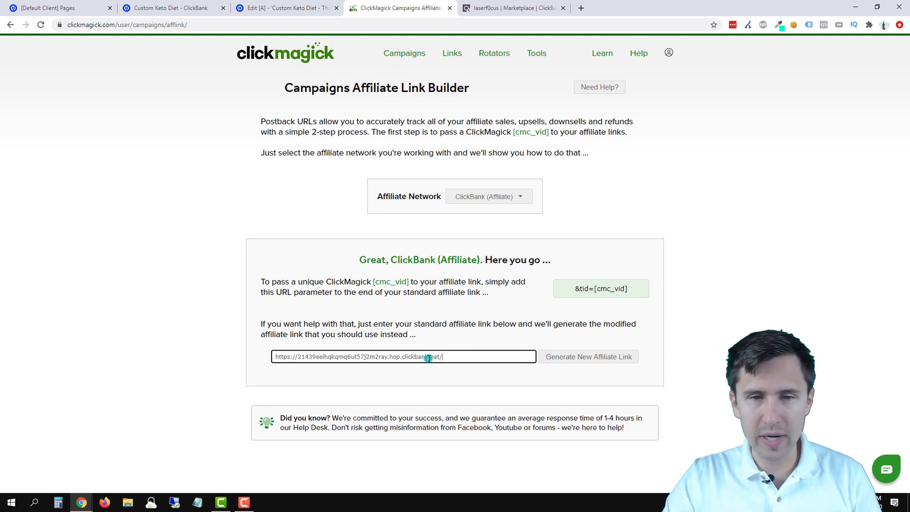
pyautogui.click(588, 356)
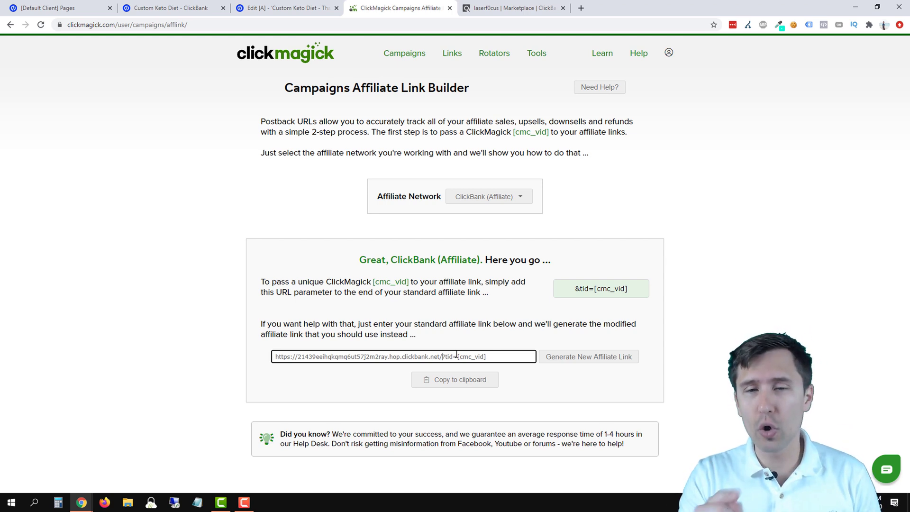
pyautogui.moveTo(485, 341)
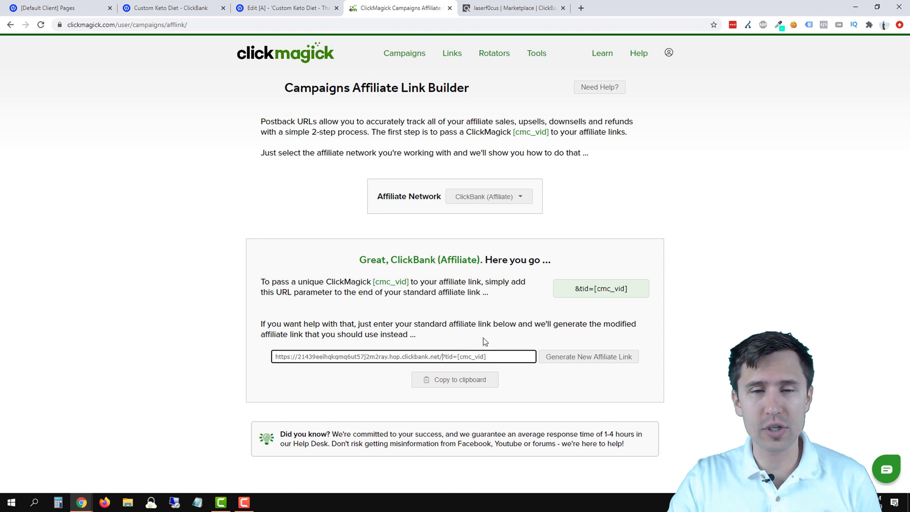
# Copy the tracked link ending ?tid=[cmc_vid] to the clipboard and return to the Unbounce editor.
pyautogui.tripleClick(403, 356)
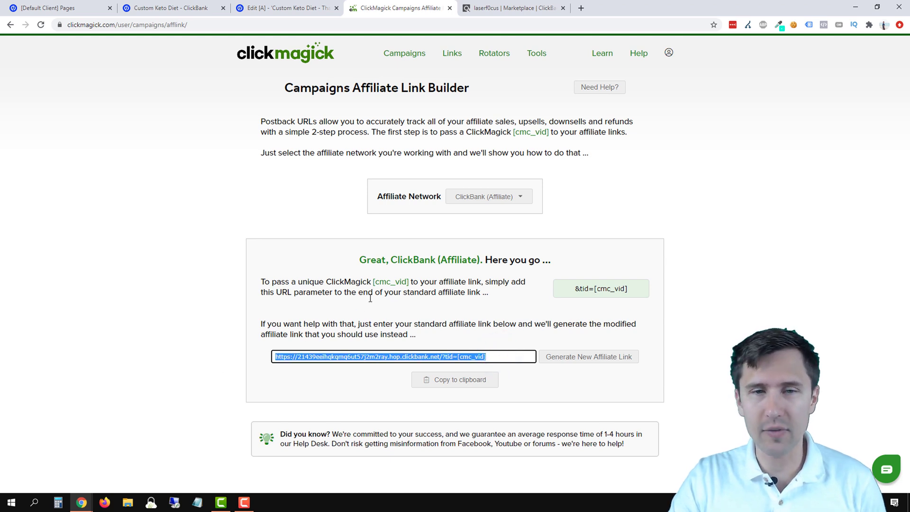
pyautogui.moveTo(390, 396)
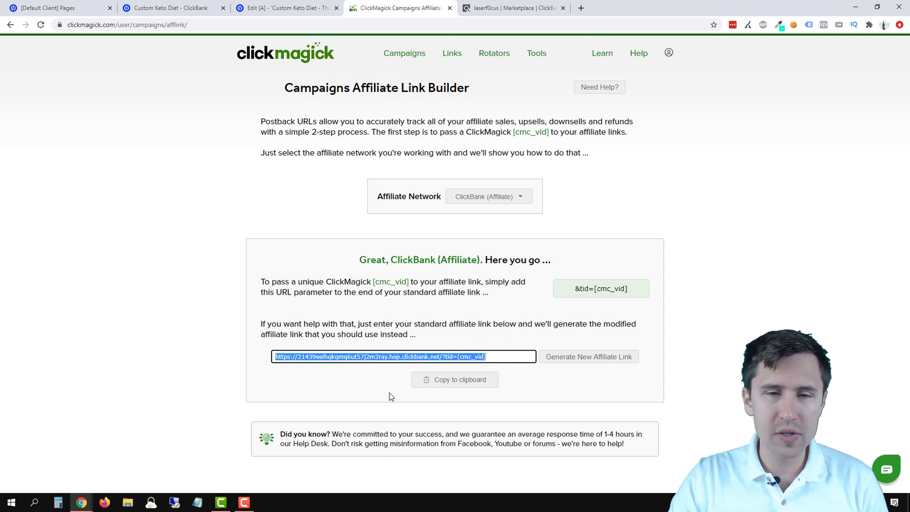
pyautogui.click(453, 379)
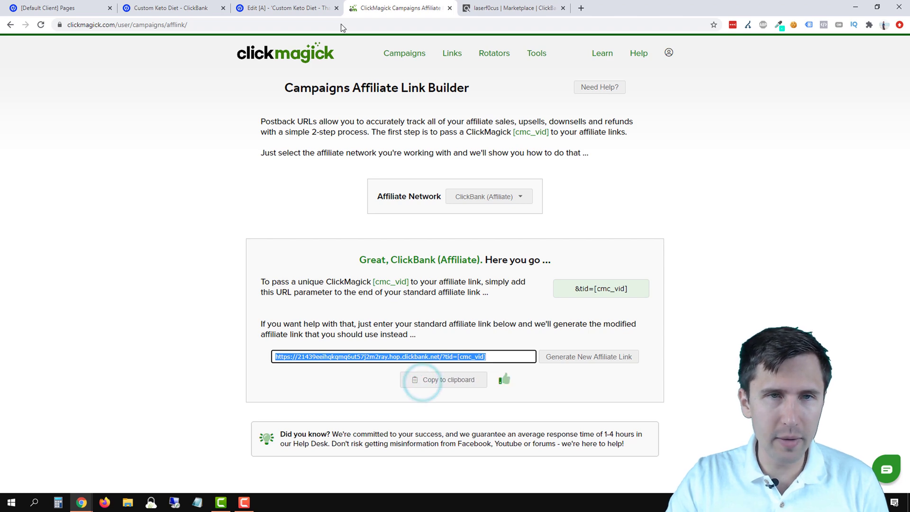
pyautogui.click(284, 8)
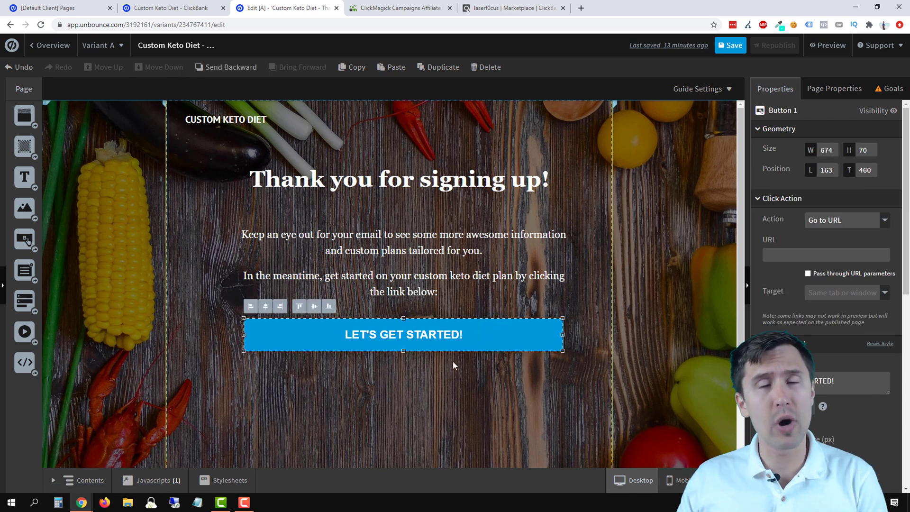
# Set the button's URL to the tracked hop.clickbank.net link ending ?tid=[cmc_vid].
pyautogui.click(824, 254)
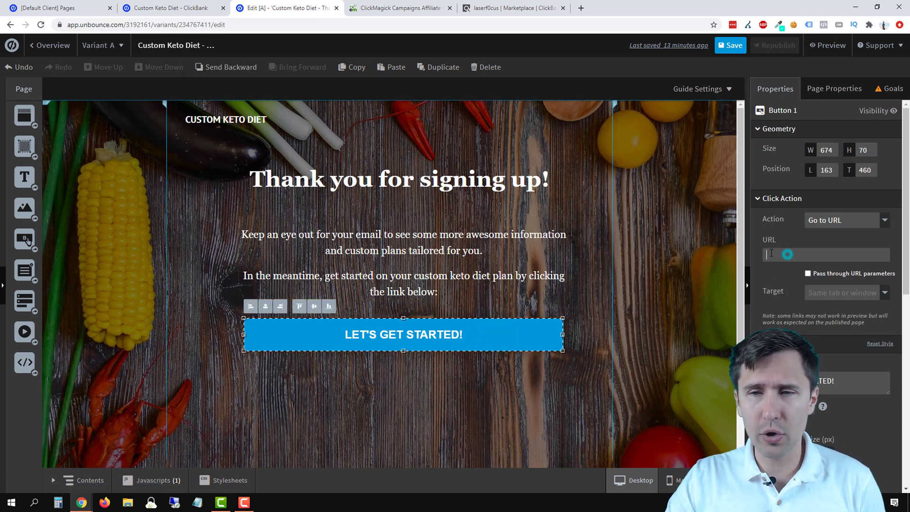
pyautogui.write('y.hop.clickbank.net/?tid=[cmc_vid]')
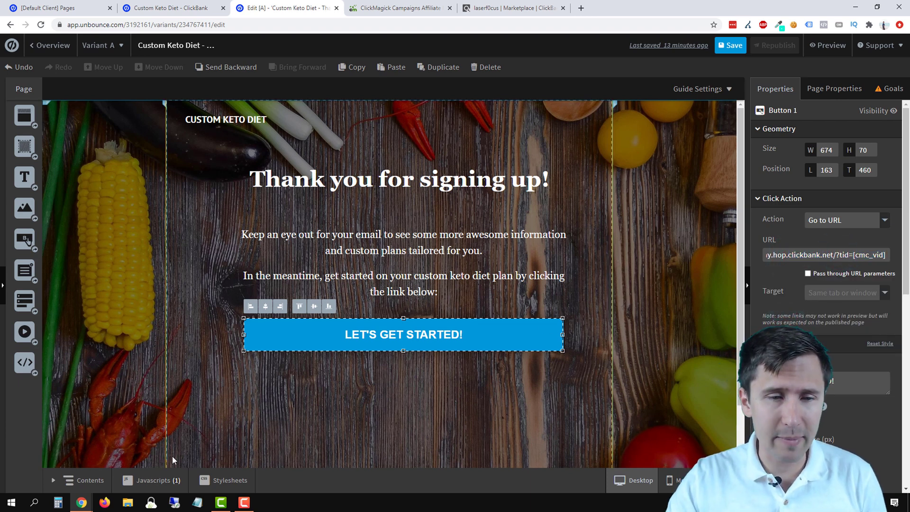
pyautogui.click(153, 480)
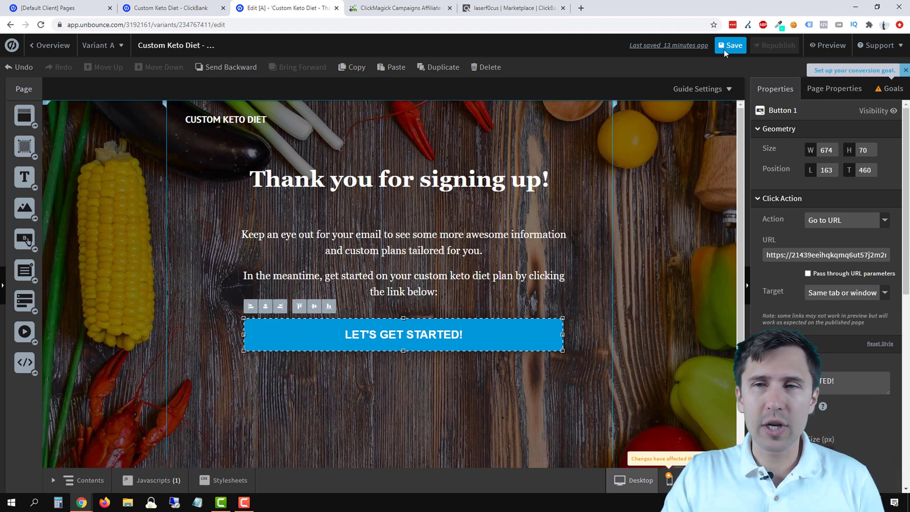
# Save the thank-you page and republish it.
pyautogui.click(729, 46)
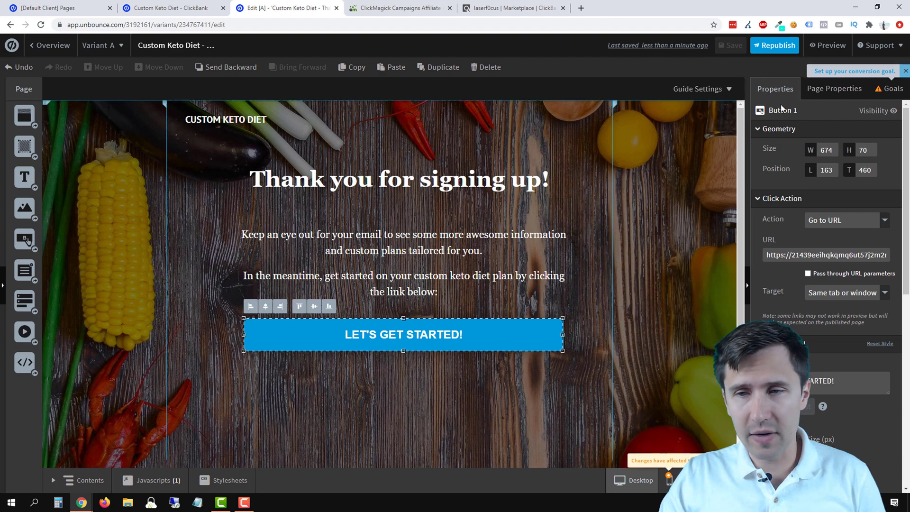
pyautogui.click(774, 45)
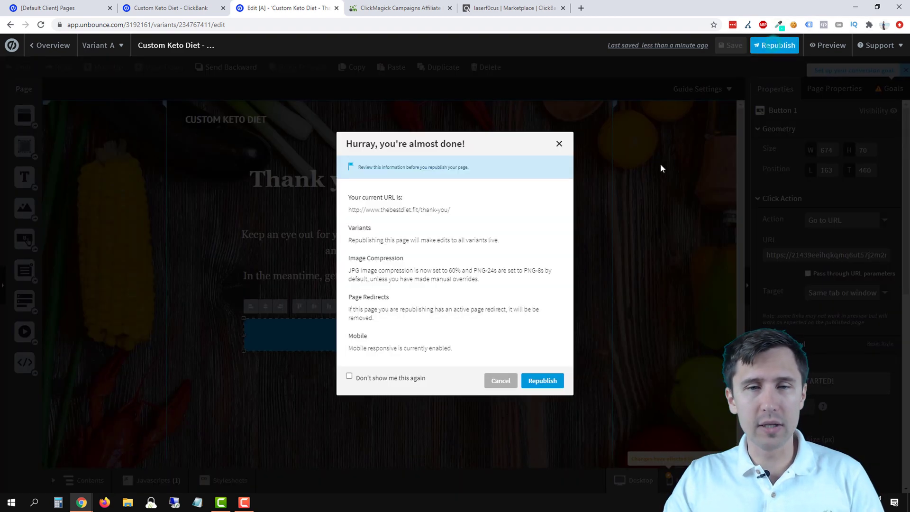
pyautogui.click(541, 379)
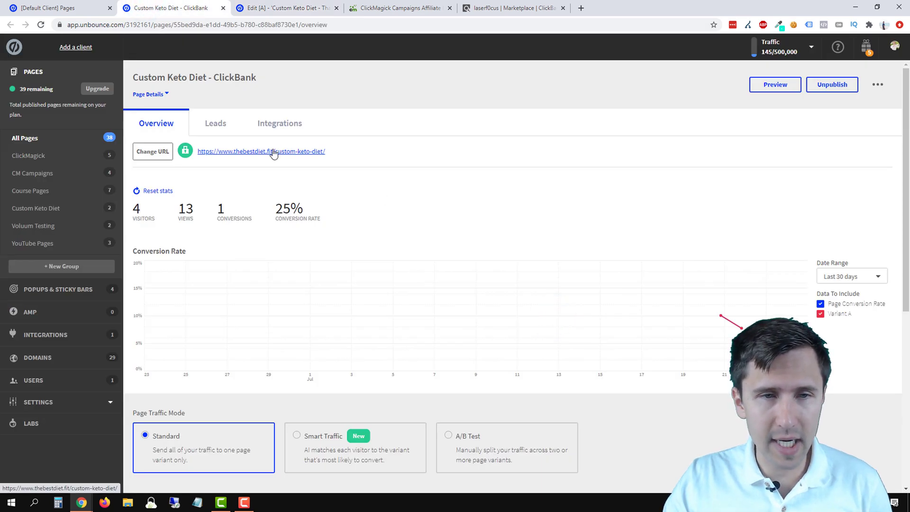
# Visit the live custom-keto-diet page and submit the opt-in form as 'ivan'.
pyautogui.click(261, 151)
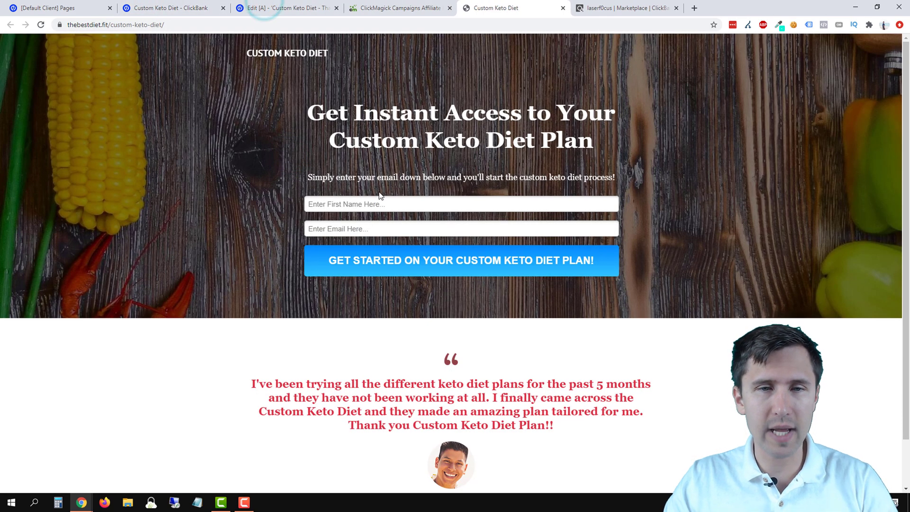
pyautogui.write('ivan')
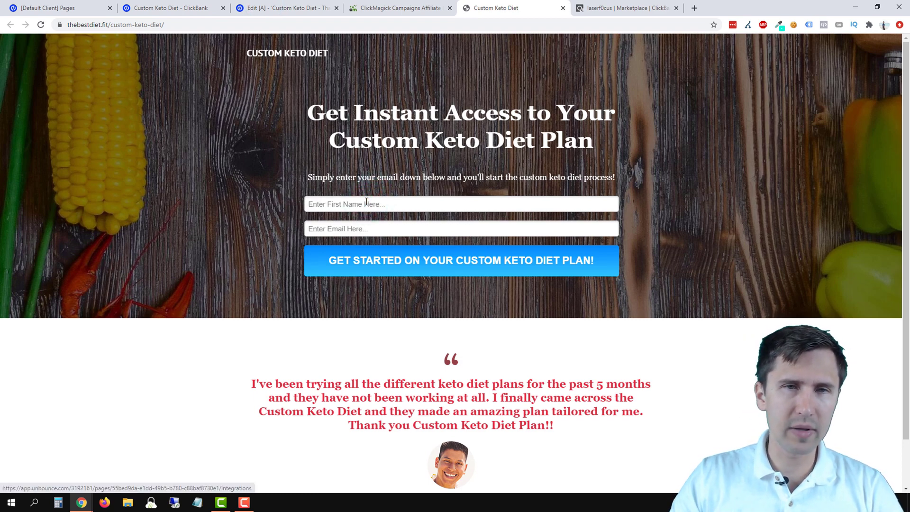
pyautogui.click(460, 259)
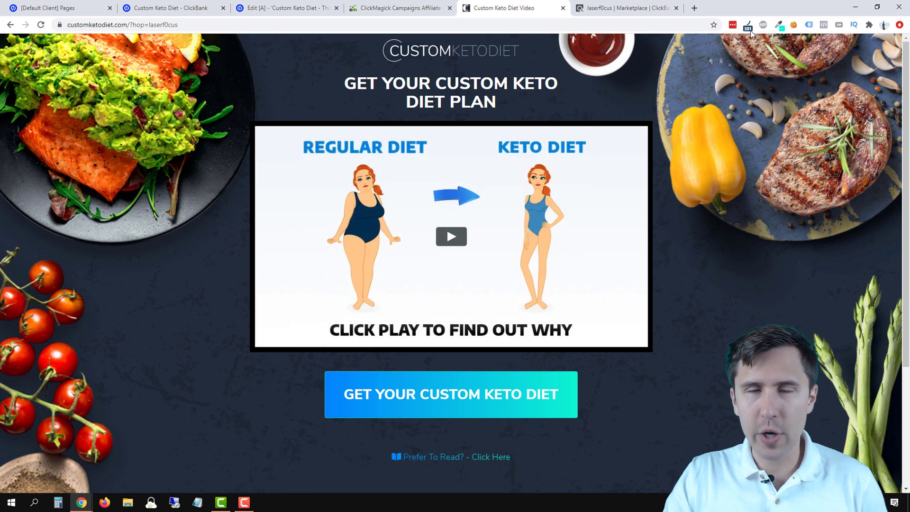
# View the Redirect Path chain to the sales page, then return to the Unbounce editor.
pyautogui.click(747, 25)
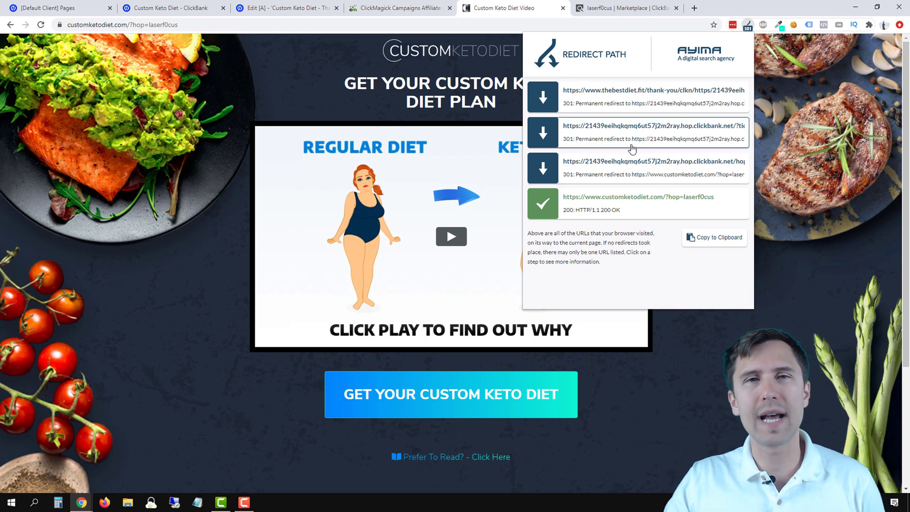
pyautogui.moveTo(325, 4)
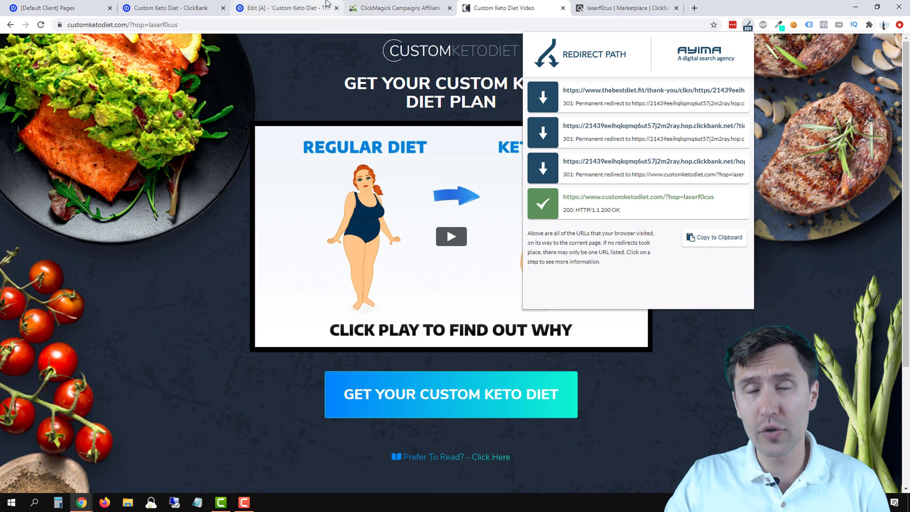
pyautogui.click(284, 7)
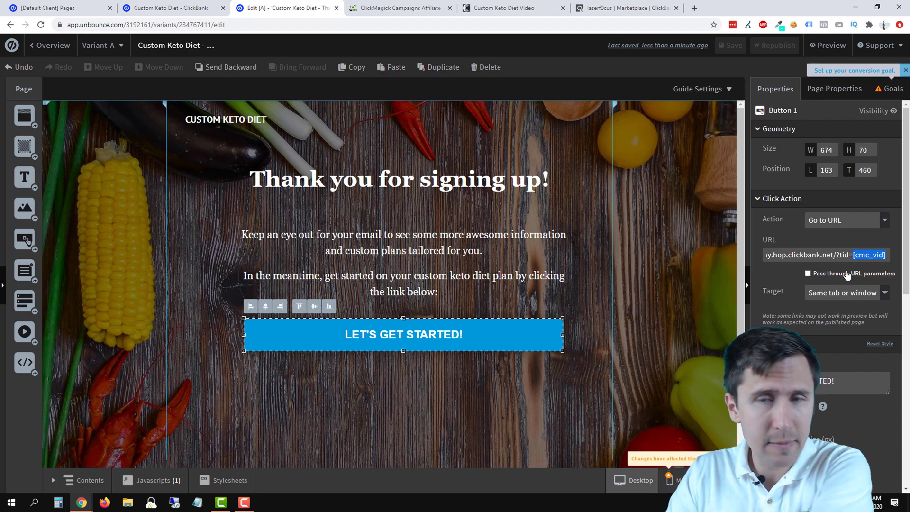
pyautogui.click(510, 8)
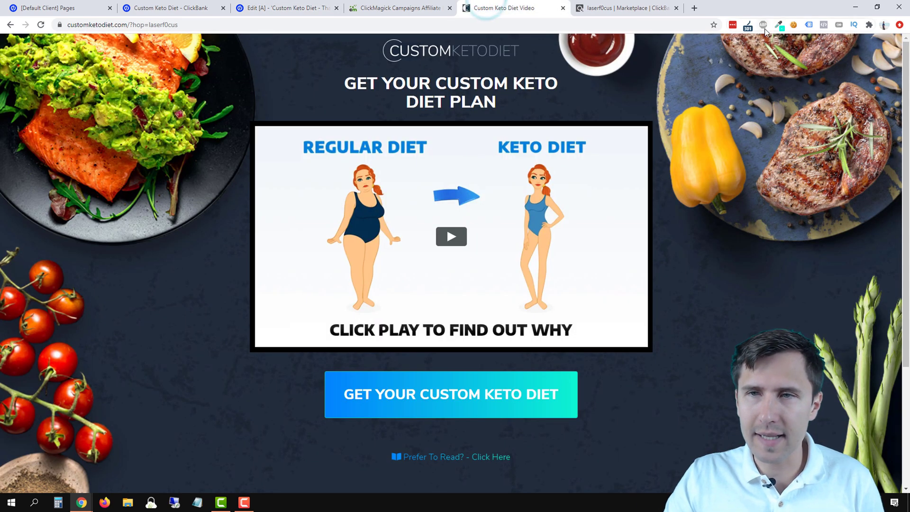
pyautogui.moveTo(763, 25)
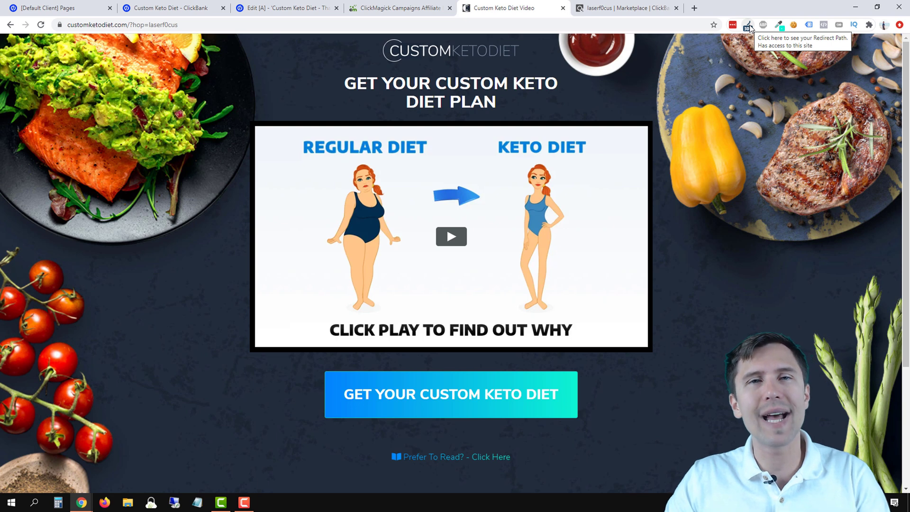
pyautogui.click(748, 25)
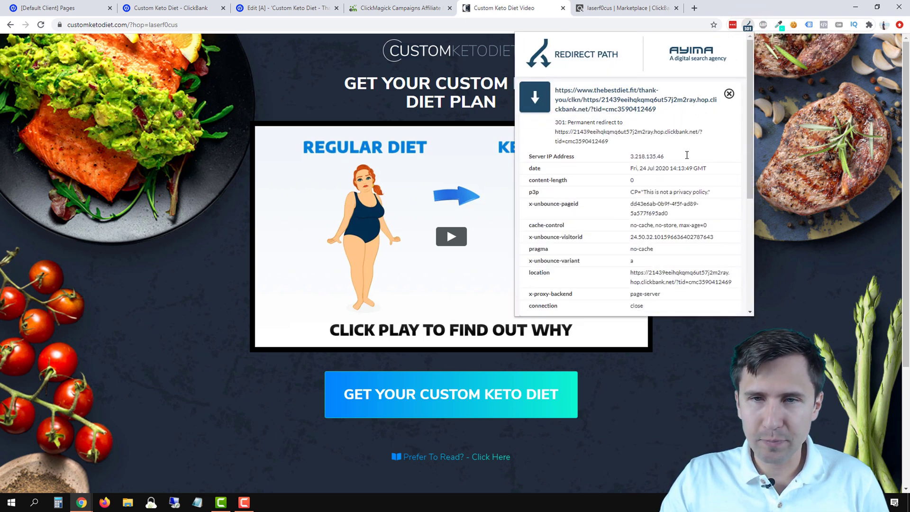
pyautogui.moveTo(605, 117)
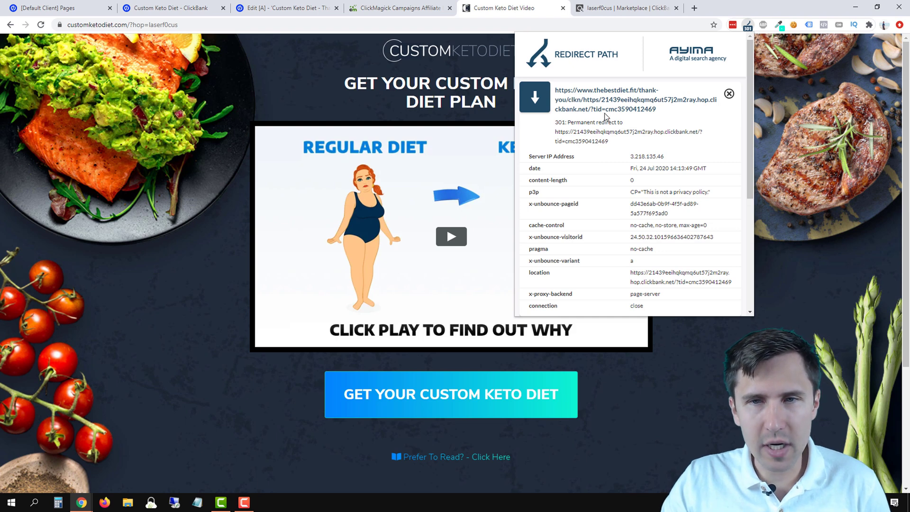
pyautogui.doubleClick(630, 109)
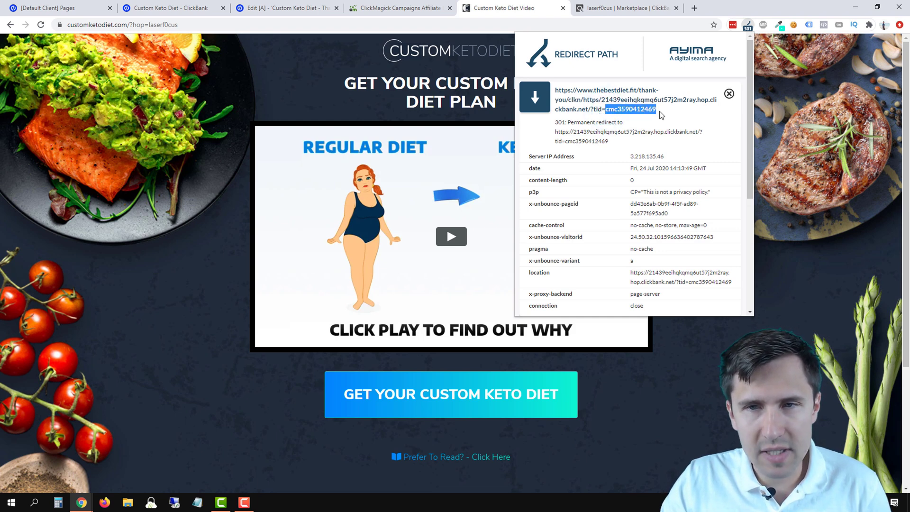
pyautogui.moveTo(628, 115)
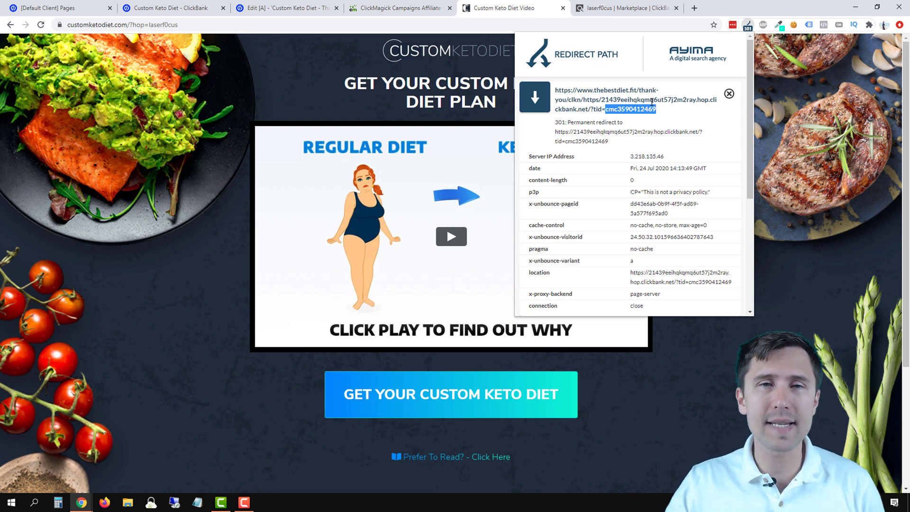
pyautogui.click(398, 7)
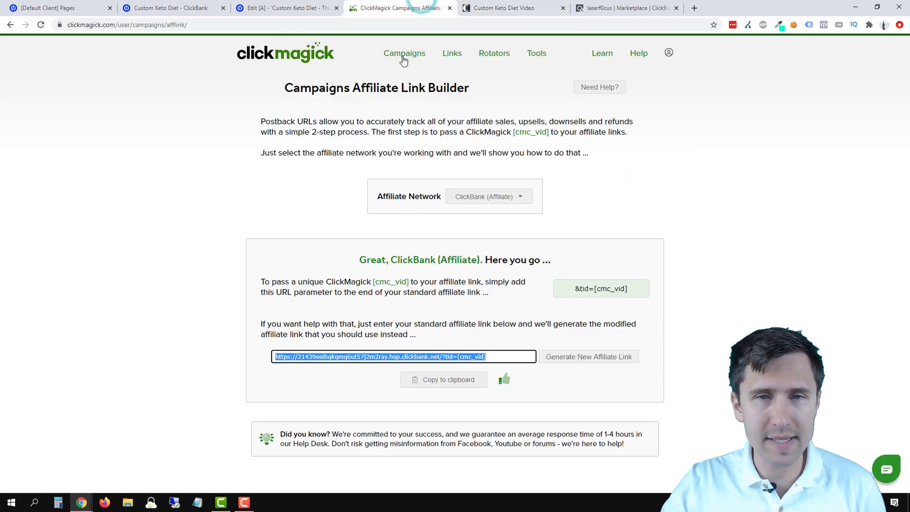
# Show the Campaigns report for thebestdiet.fit.
pyautogui.click(403, 53)
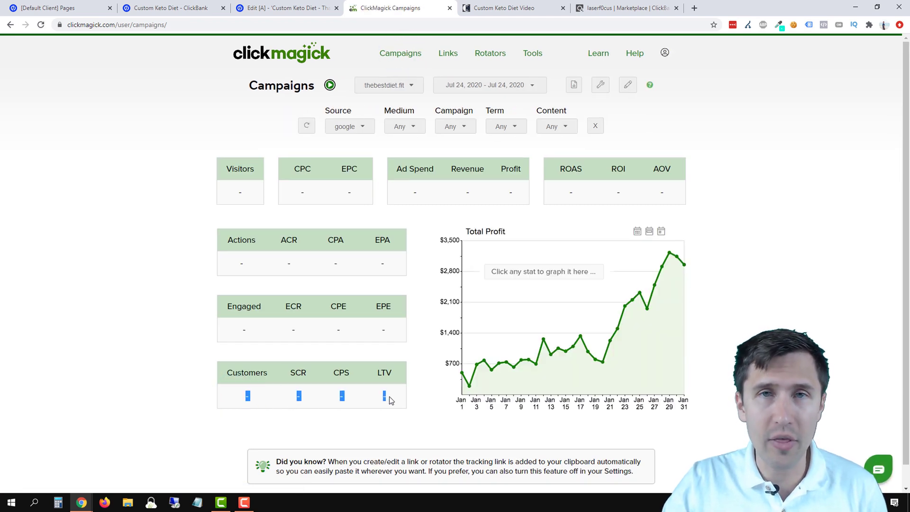
pyautogui.moveTo(355, 381)
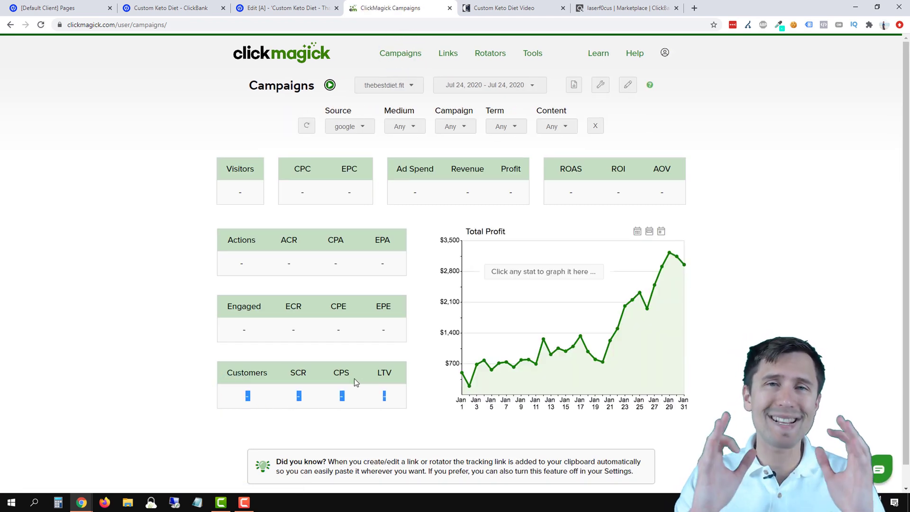